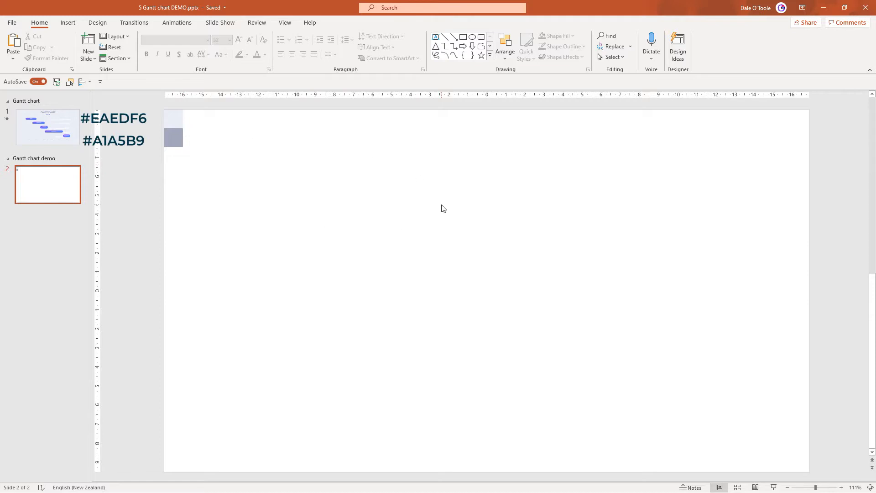
{"action": "mouse_move", "coordinate": [479, 219]}
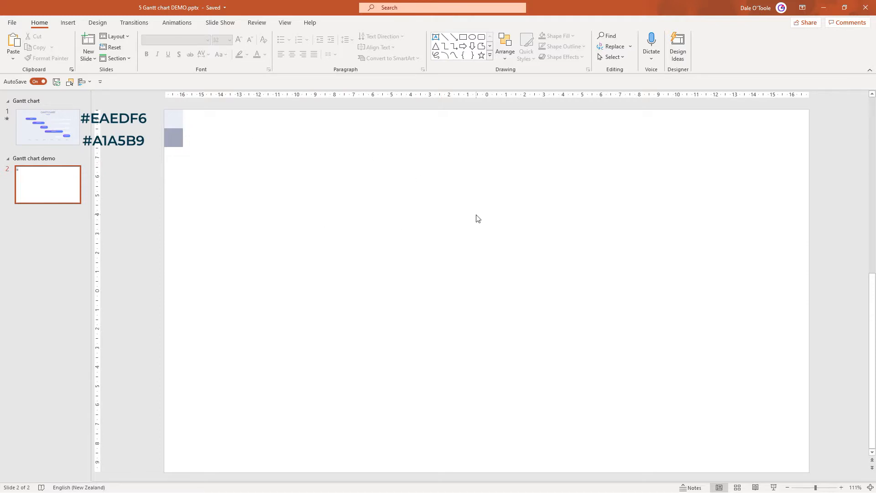
Step: Fill the slide background with #EAEDF6 sampled by eyedropper from the swatch
{"action": "right_click", "coordinate": [478, 218]}
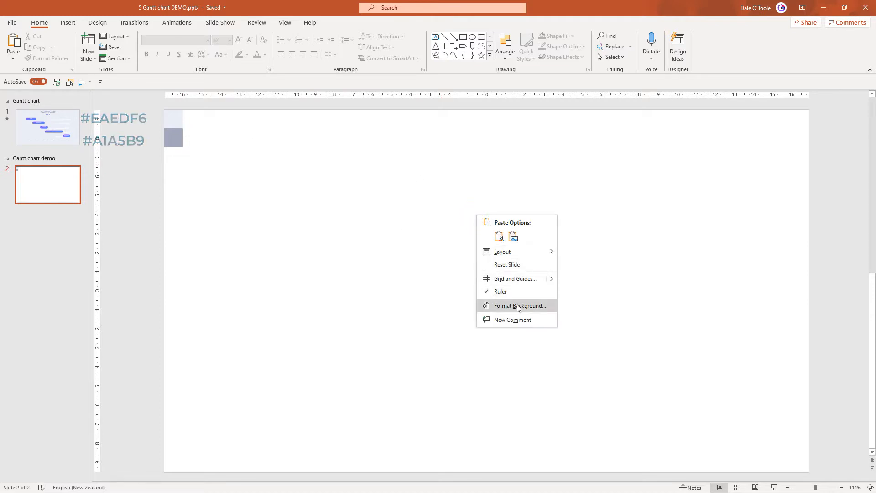
{"action": "left_click", "coordinate": [520, 306]}
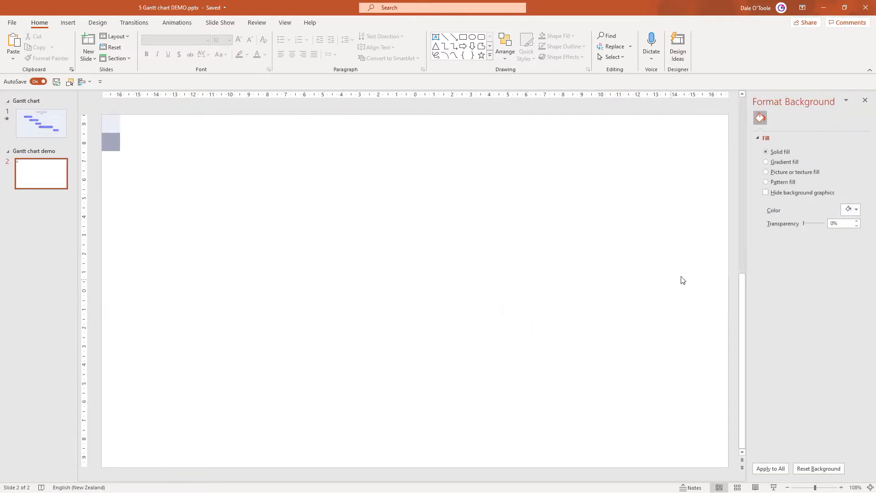
{"action": "left_click", "coordinate": [856, 209]}
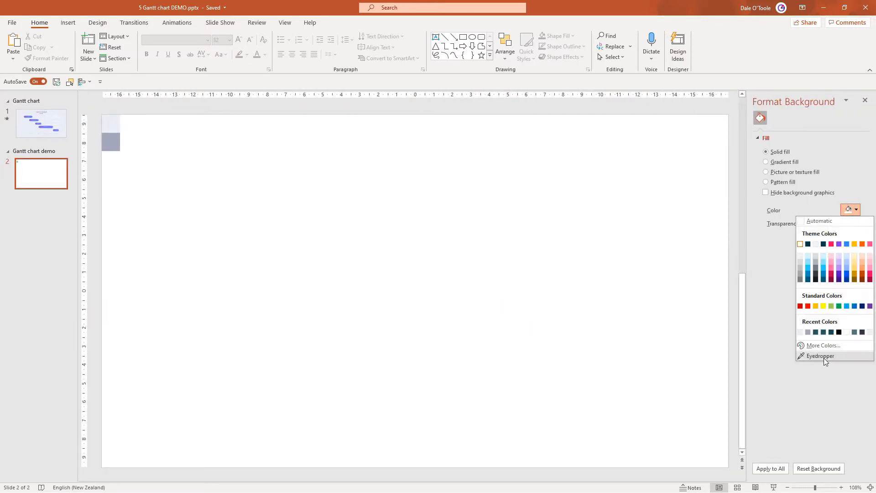
{"action": "left_click", "coordinate": [820, 356]}
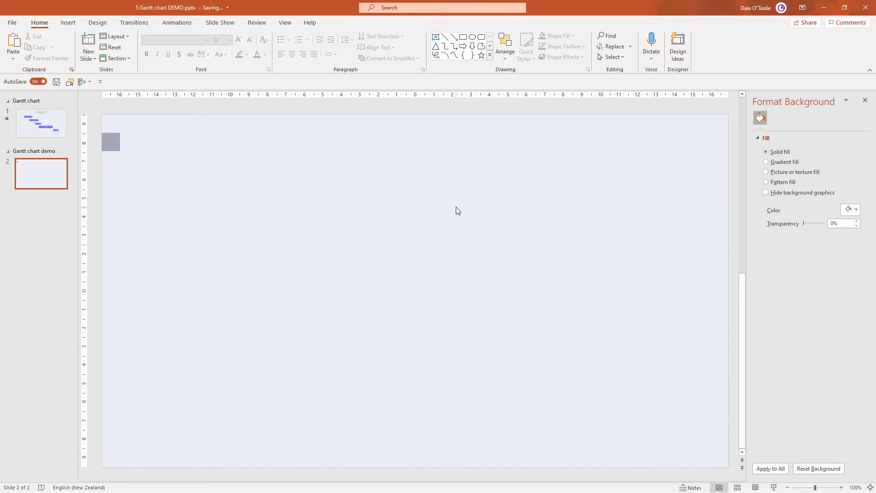
{"action": "mouse_move", "coordinate": [476, 85]}
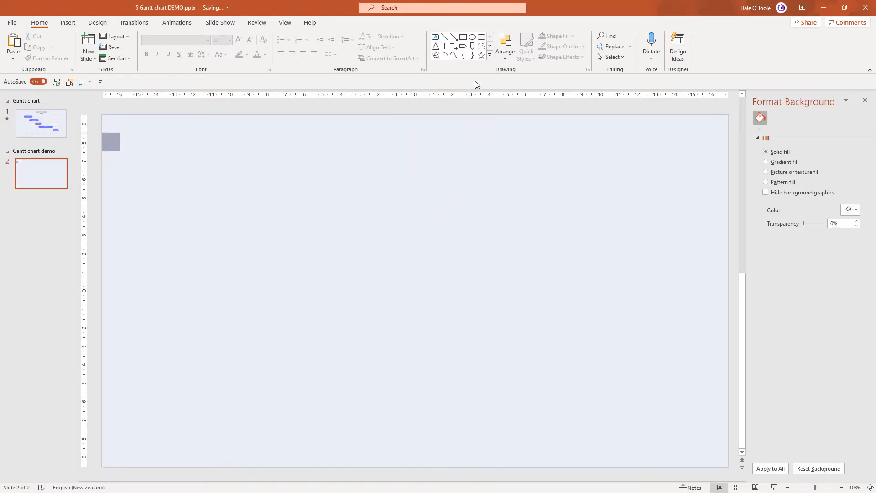
Step: Draw a rounded pink bar 24 cm wide and centre it horizontally
{"action": "left_click_drag", "start_coordinate": [199, 199], "coordinate": [580, 234]}
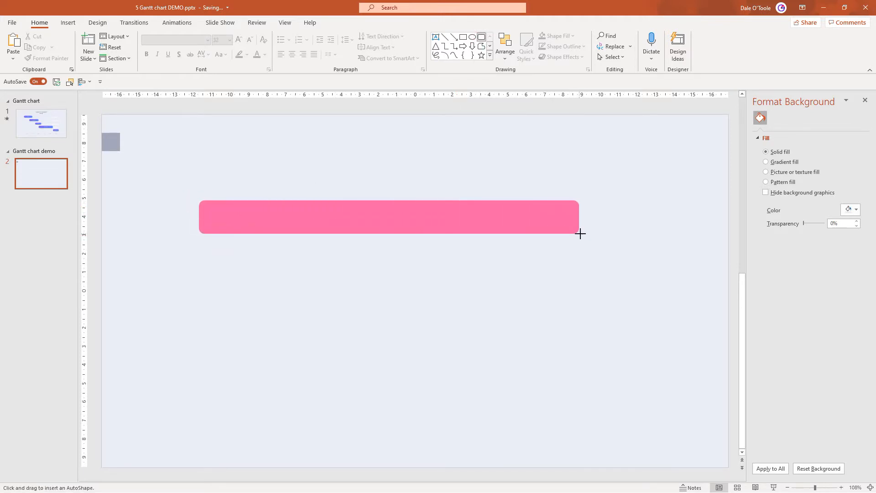
{"action": "left_click", "coordinate": [389, 217]}
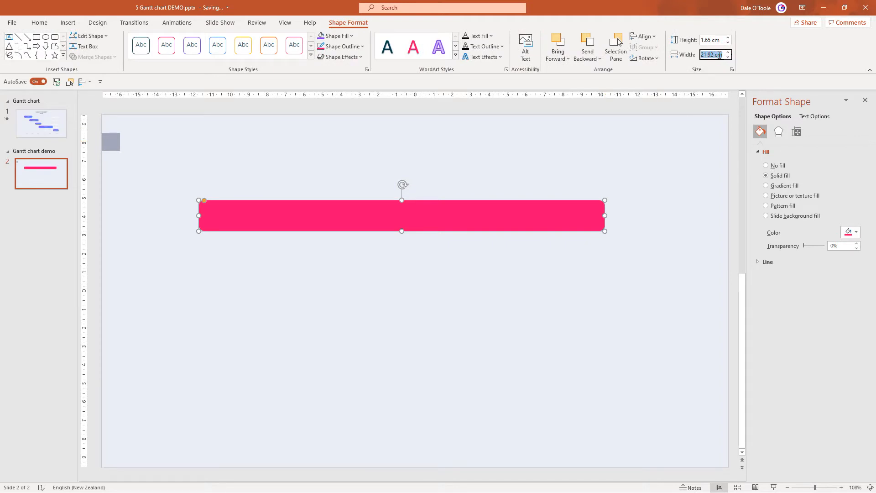
{"action": "type", "text": "24 cm"}
{"action": "left_click", "coordinate": [715, 40]}
{"action": "type", "text": "1.5"}
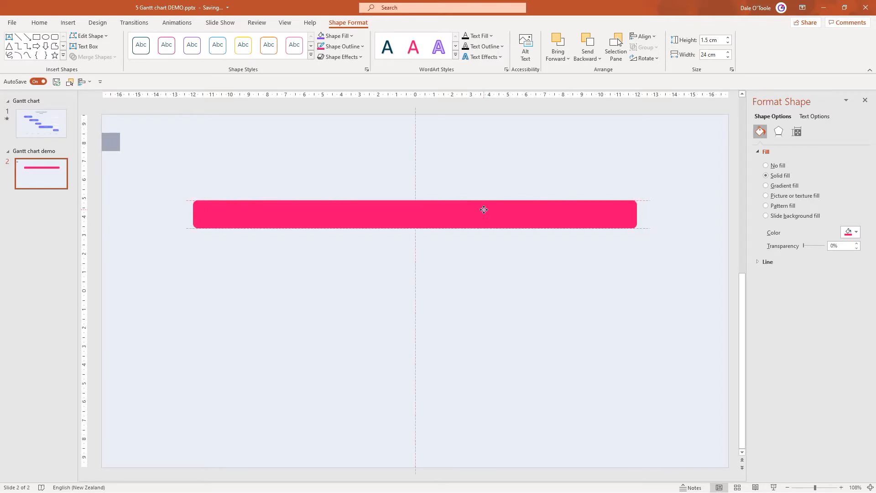
{"action": "left_click", "coordinate": [483, 214]}
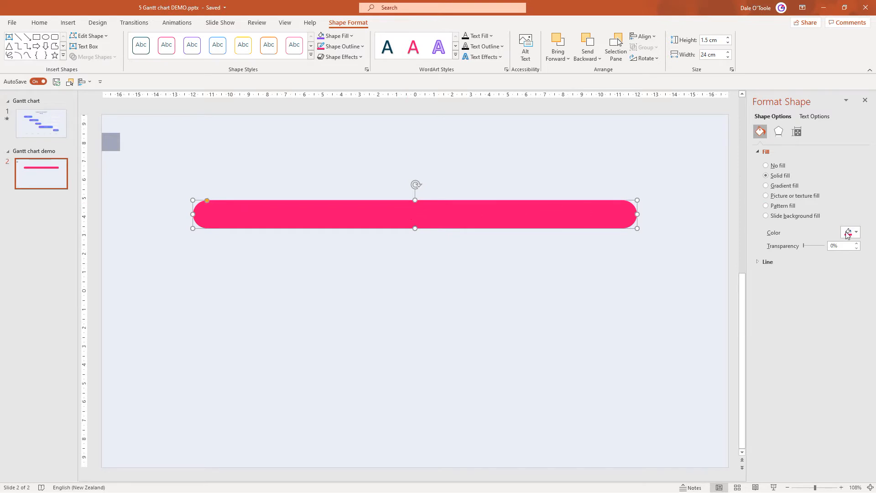
Step: Fill the bar with the background colour and apply an Inside Top Left shadow
{"action": "left_click", "coordinate": [857, 232]}
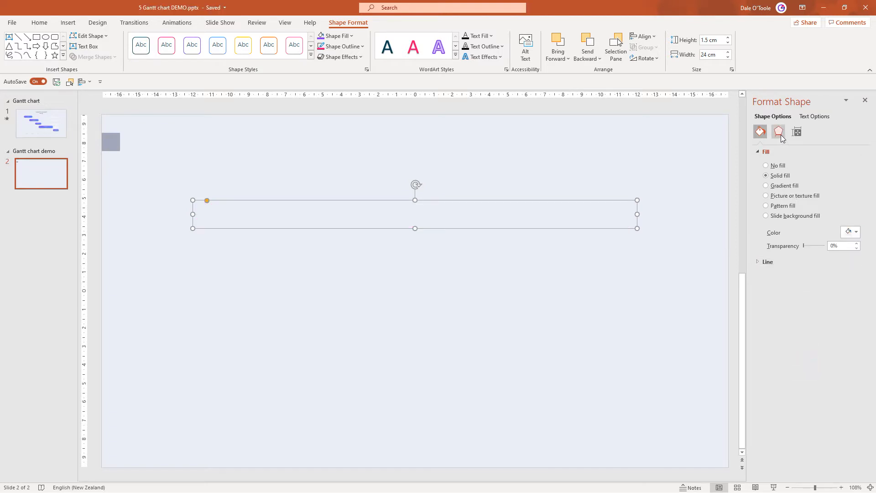
{"action": "left_click", "coordinate": [779, 132]}
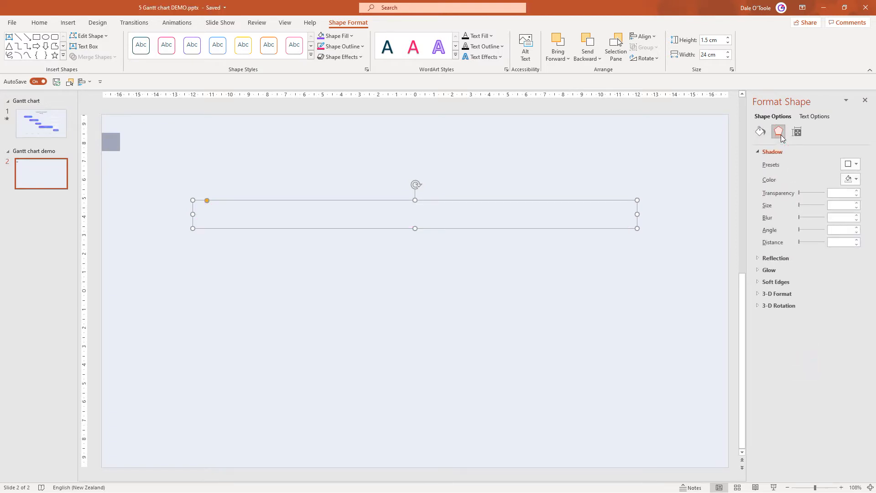
{"action": "left_click", "coordinate": [857, 165]}
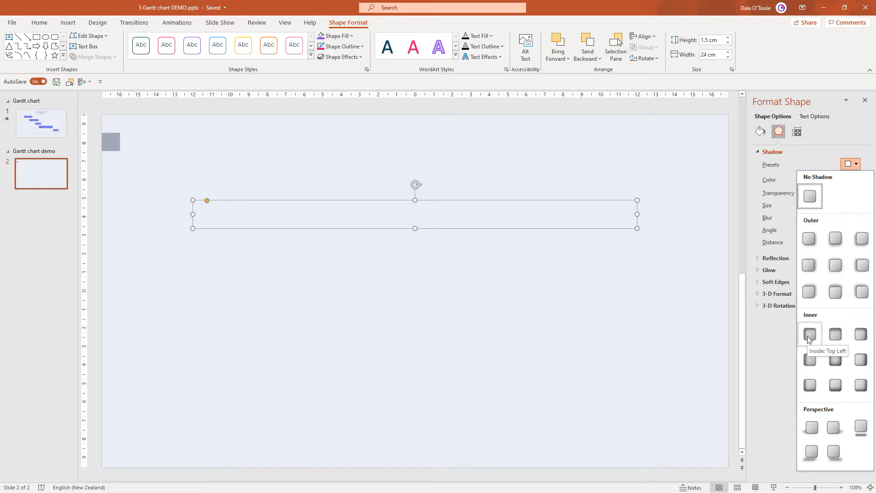
{"action": "left_click", "coordinate": [809, 333]}
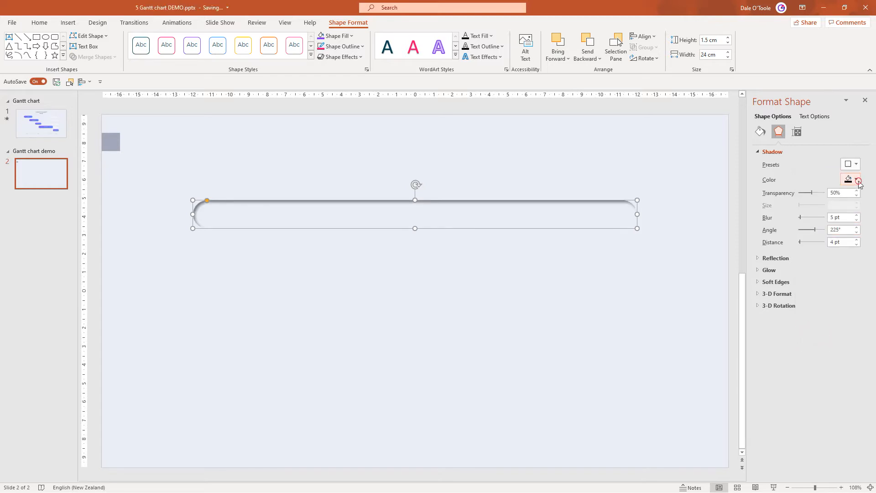
Step: Eyedrop the grey-blue swatch as shadow colour, delete the swatch, and set 0% transparency
{"action": "left_click", "coordinate": [857, 179]}
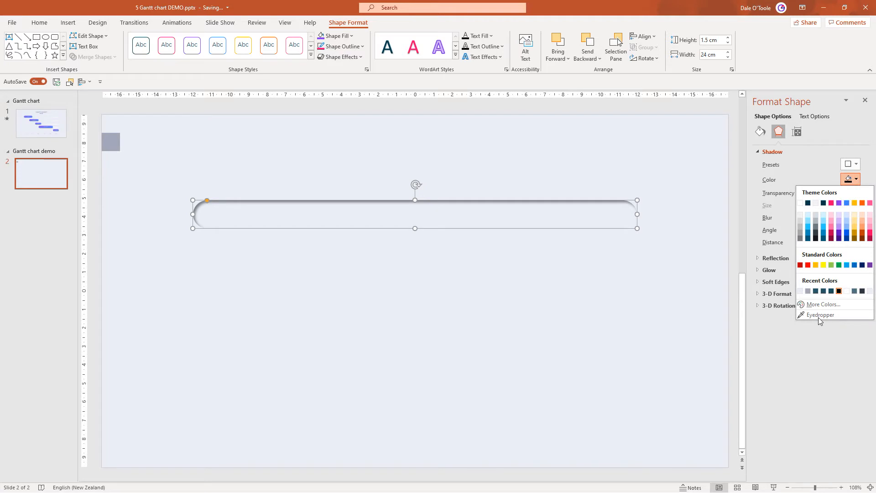
{"action": "left_click", "coordinate": [821, 315]}
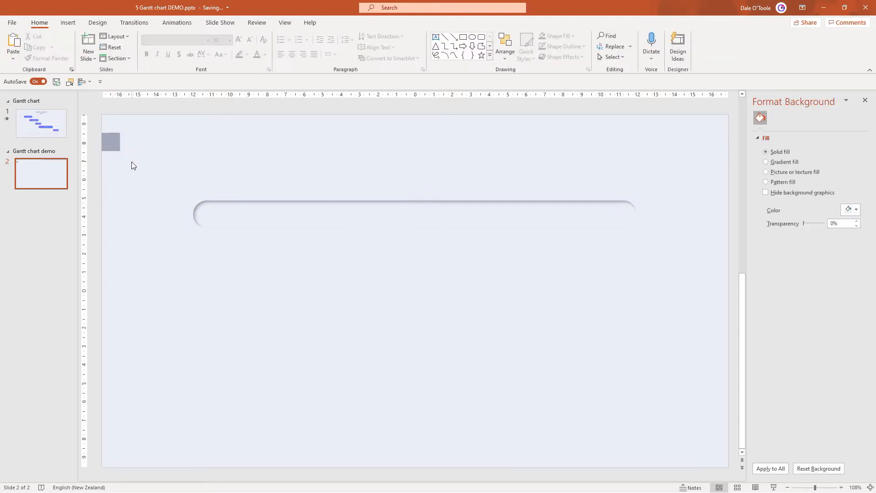
{"action": "left_click", "coordinate": [111, 141]}
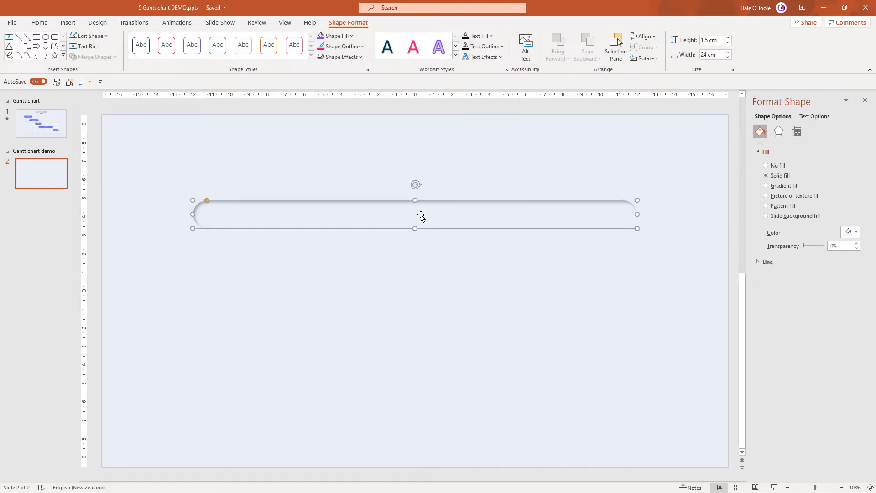
{"action": "left_click", "coordinate": [778, 132]}
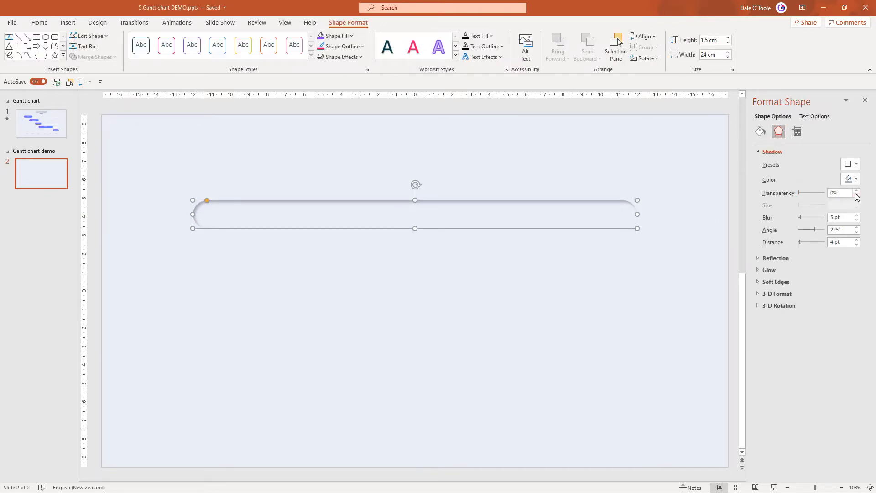
{"action": "left_click", "coordinate": [841, 192]}
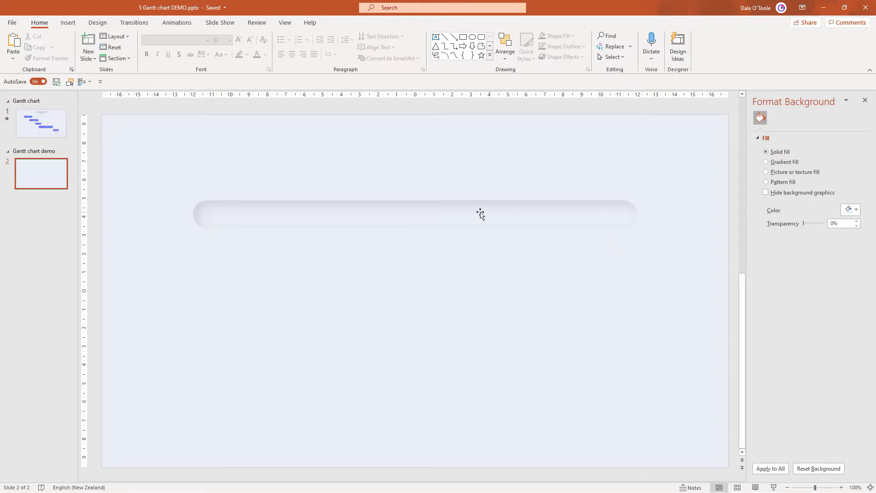
{"action": "mouse_move", "coordinate": [631, 222]}
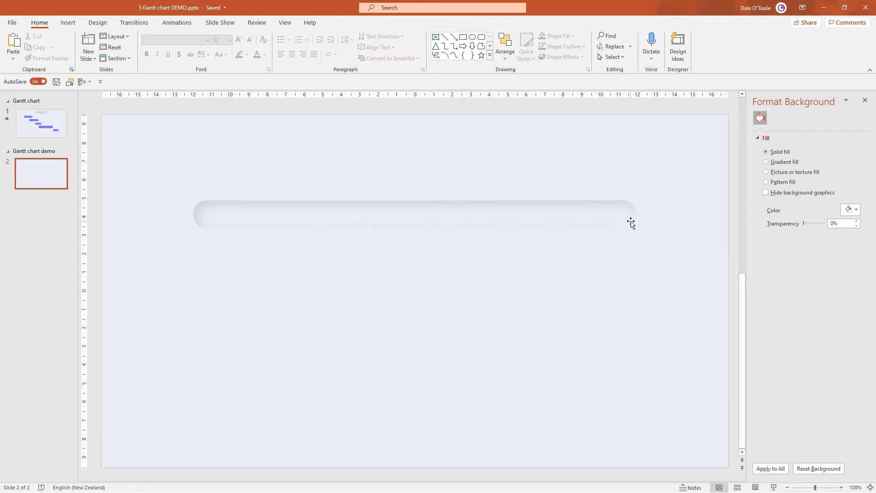
Step: Switch the groove bar to a linear gradient with a lighter right-hand stop
{"action": "left_click", "coordinate": [41, 124]}
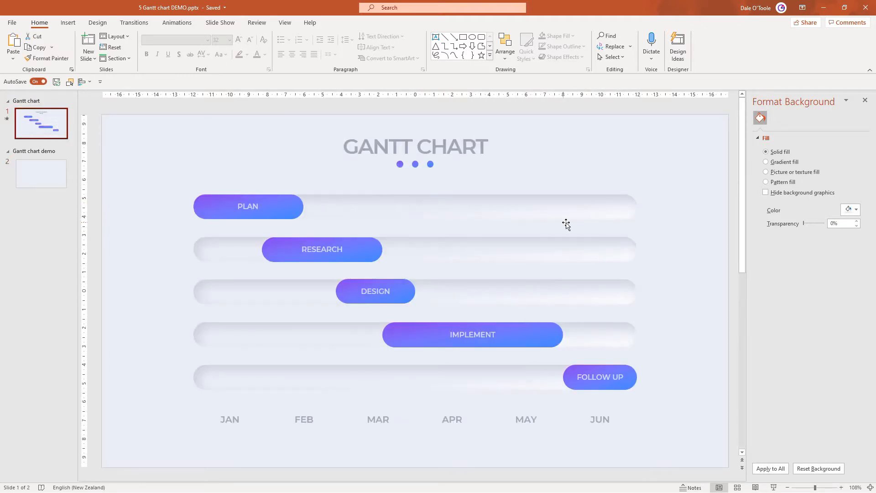
{"action": "left_click", "coordinate": [41, 173]}
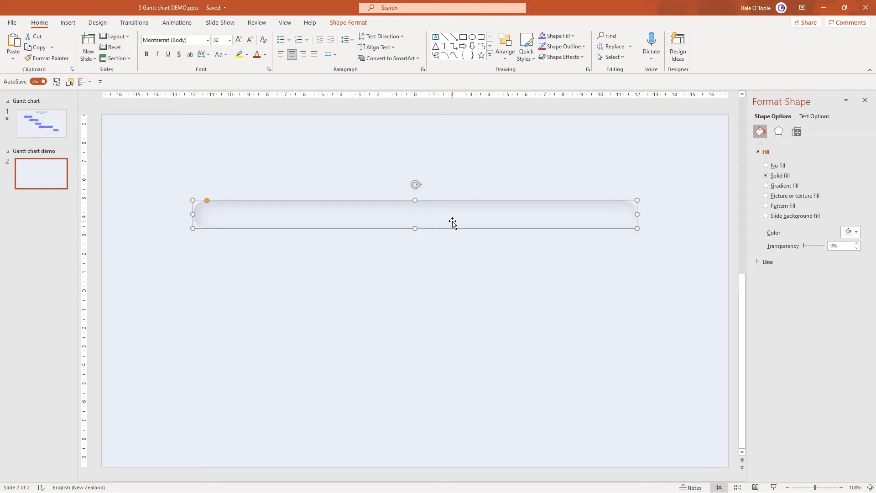
{"action": "left_click", "coordinate": [766, 186]}
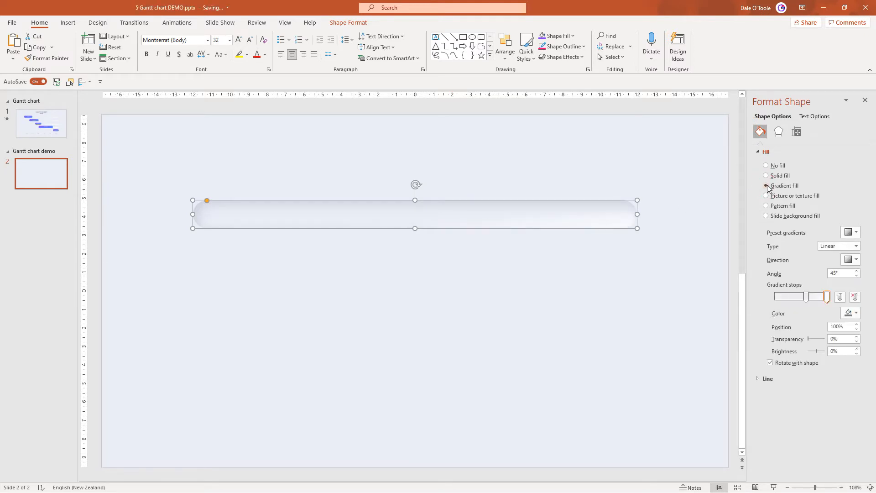
{"action": "left_click", "coordinate": [765, 186]}
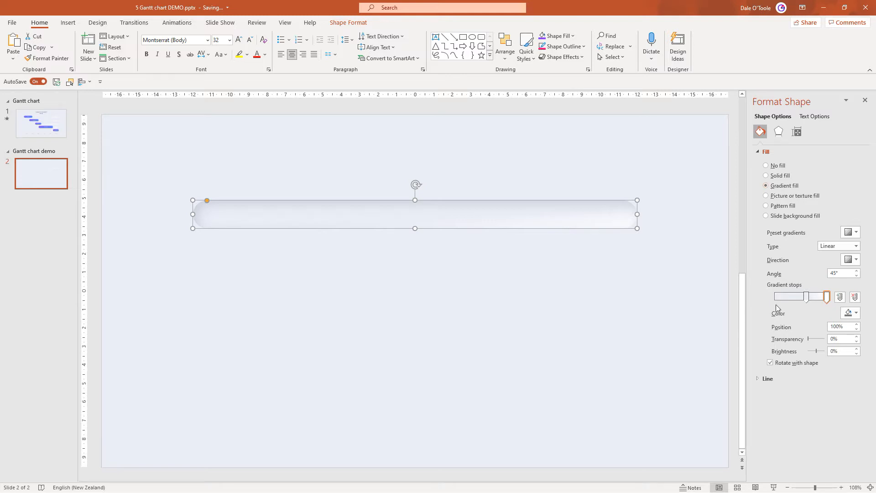
{"action": "left_click_drag", "start_coordinate": [826, 297], "coordinate": [809, 297]}
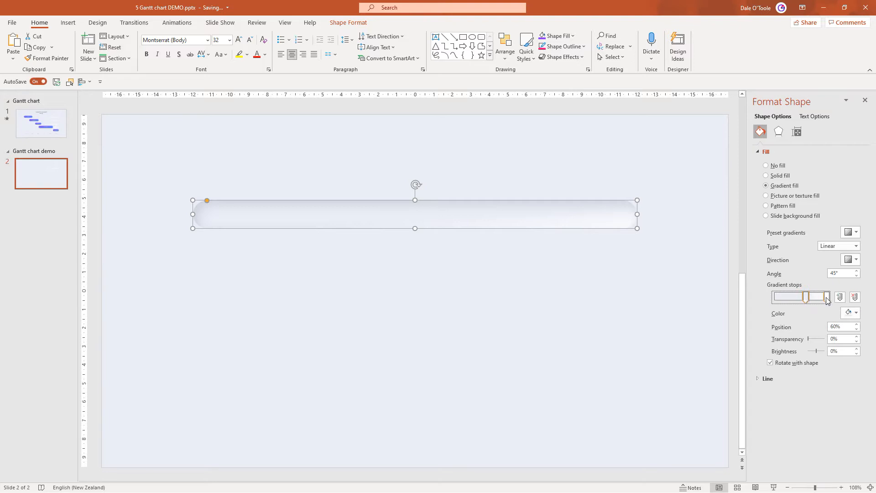
{"action": "left_click", "coordinate": [825, 297]}
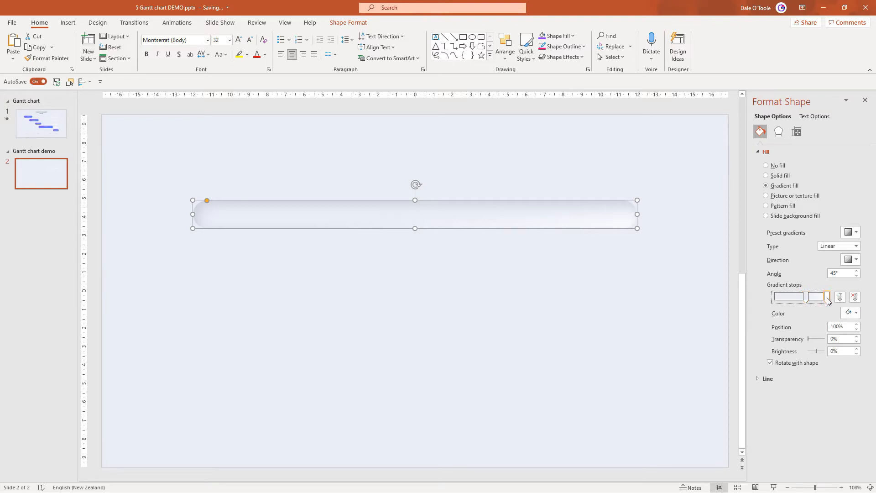
{"action": "left_click", "coordinate": [857, 312]}
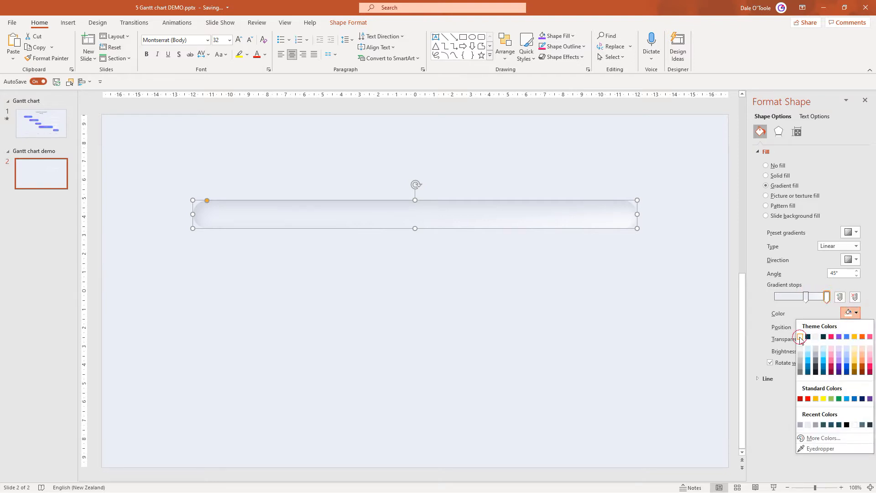
{"action": "left_click", "coordinate": [801, 336]}
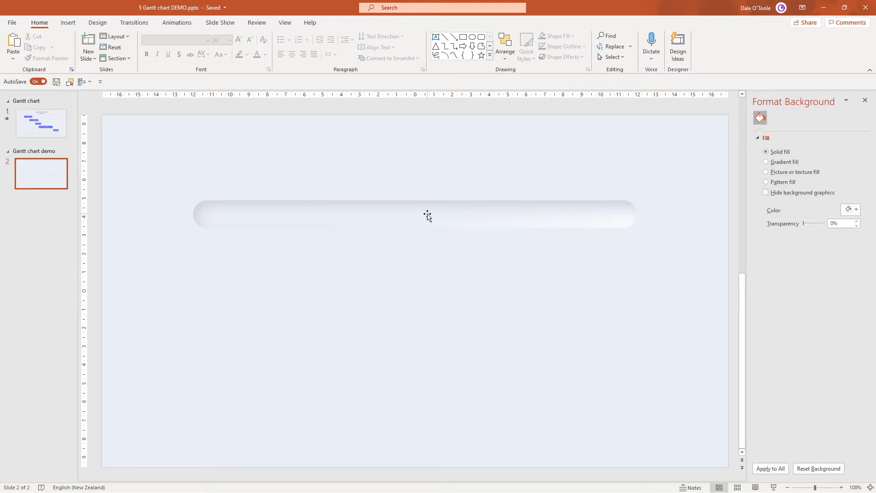
Step: Ctrl+drag a copy of the track below, then repeat with Ctrl+D to make five bars
{"action": "left_click", "coordinate": [427, 214]}
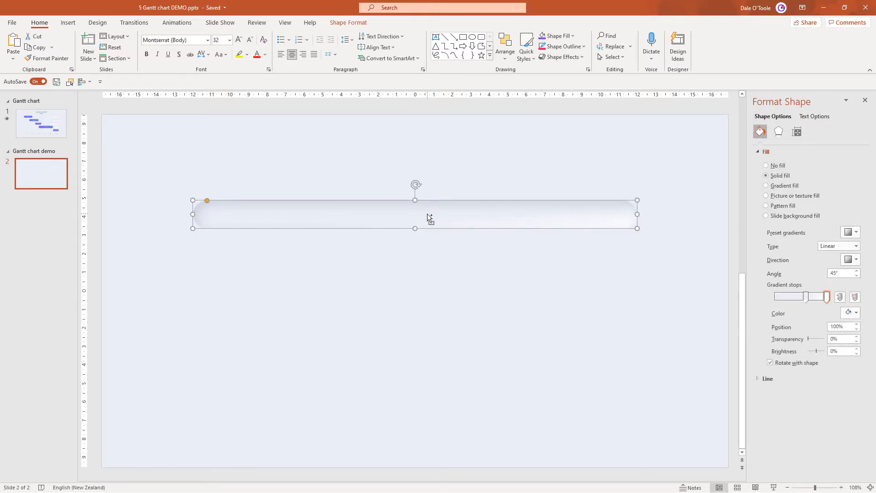
{"action": "left_click_drag", "start_coordinate": [429, 216], "coordinate": [433, 218]}
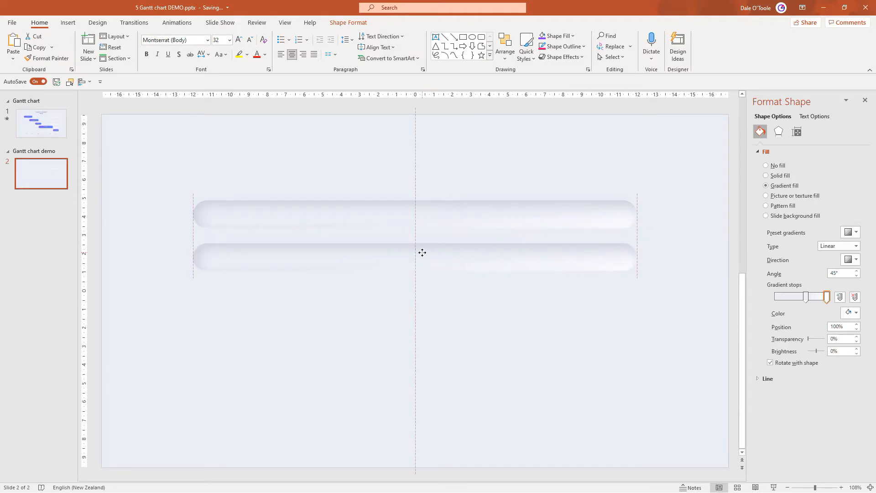
{"action": "left_click", "coordinate": [422, 254]}
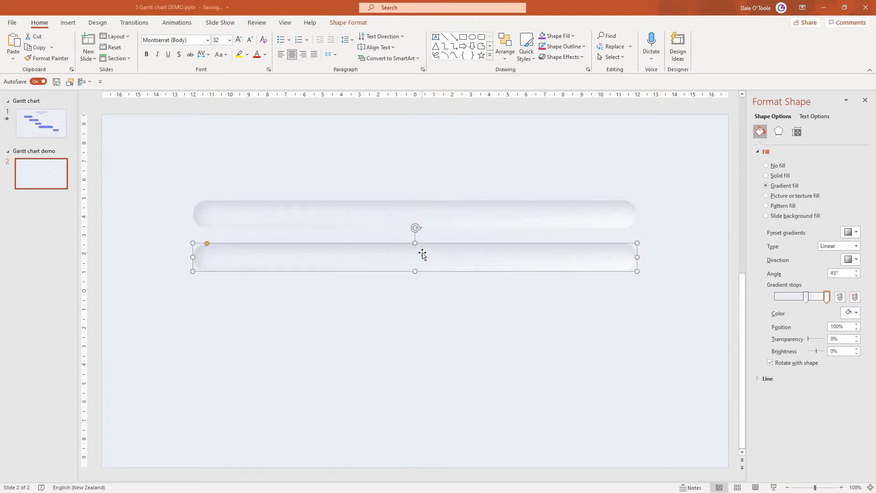
{"action": "mouse_move", "coordinate": [425, 257]}
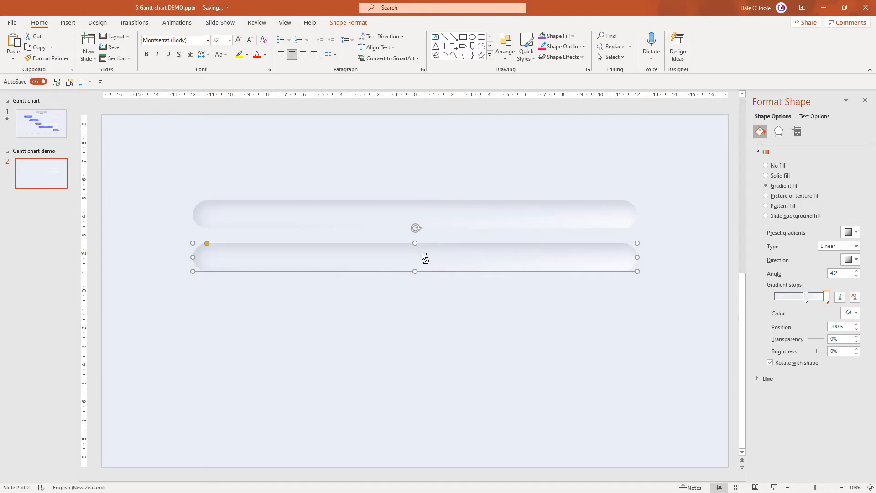
{"action": "key", "text": "Ctrl+D"}
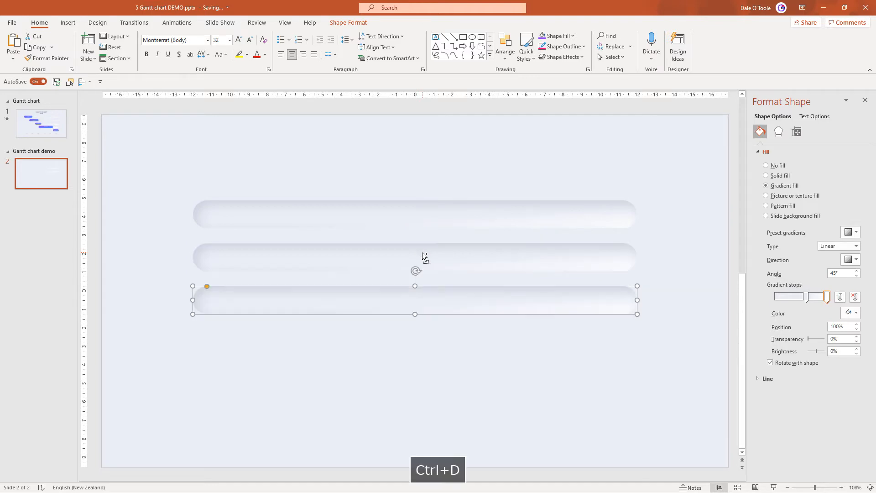
{"action": "key", "text": "Ctrl+D"}
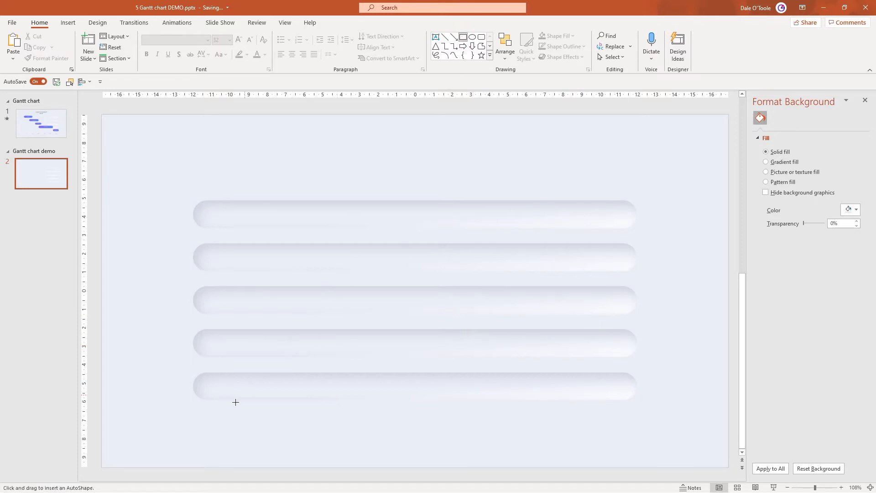
Step: Draw a label rectangle below the bottom track, size it, and duplicate it alongside
{"action": "left_click_drag", "start_coordinate": [195, 414], "coordinate": [221, 433]}
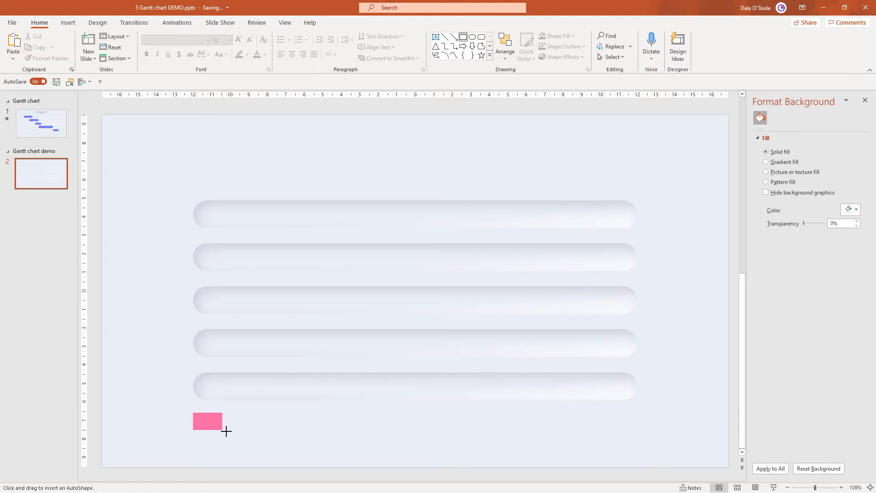
{"action": "left_click_drag", "start_coordinate": [194, 413], "coordinate": [252, 442]}
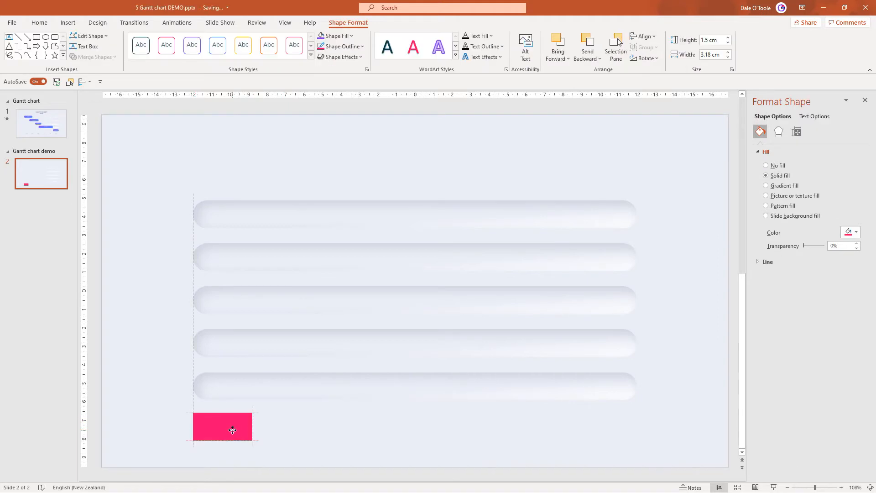
{"action": "left_click", "coordinate": [230, 429]}
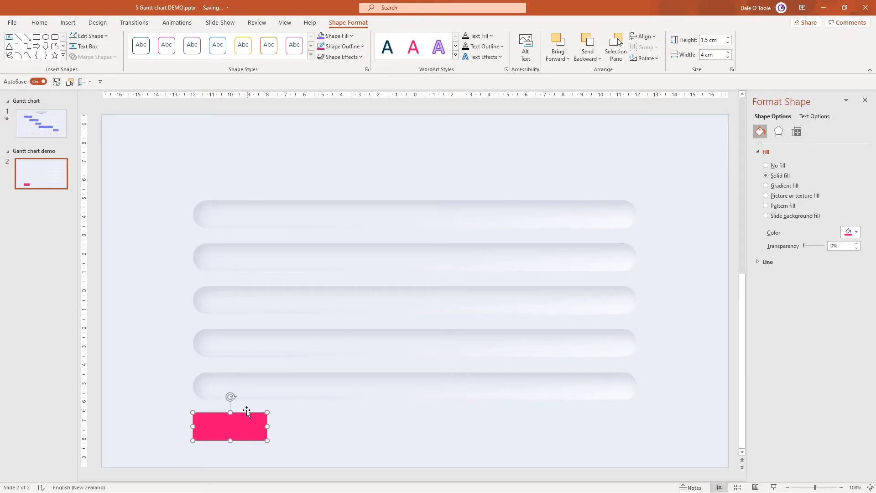
{"action": "mouse_move", "coordinate": [264, 386]}
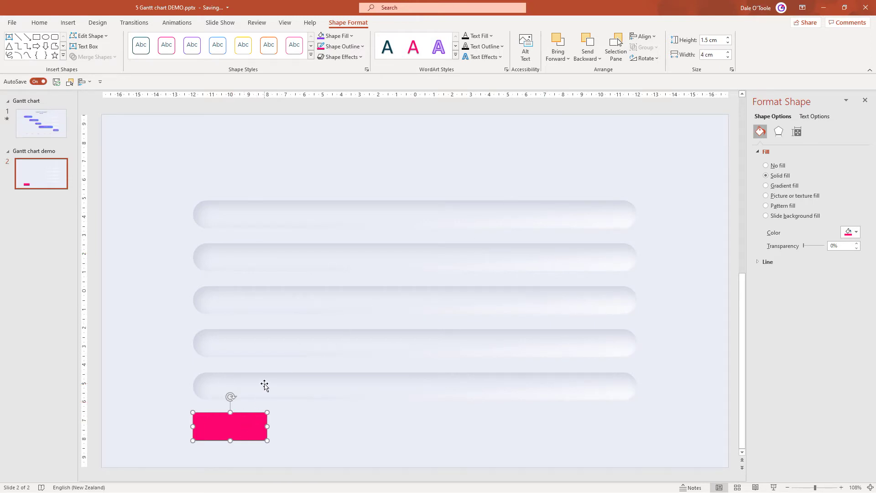
{"action": "mouse_move", "coordinate": [252, 430]}
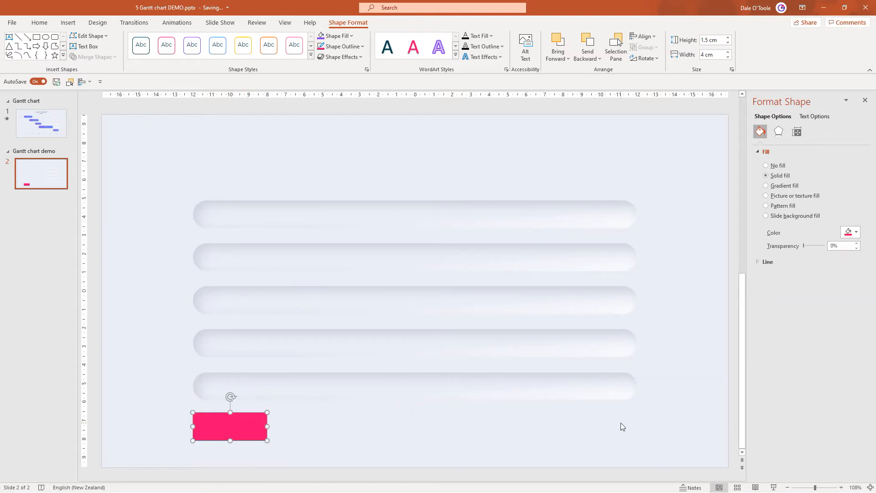
{"action": "mouse_move", "coordinate": [246, 428]}
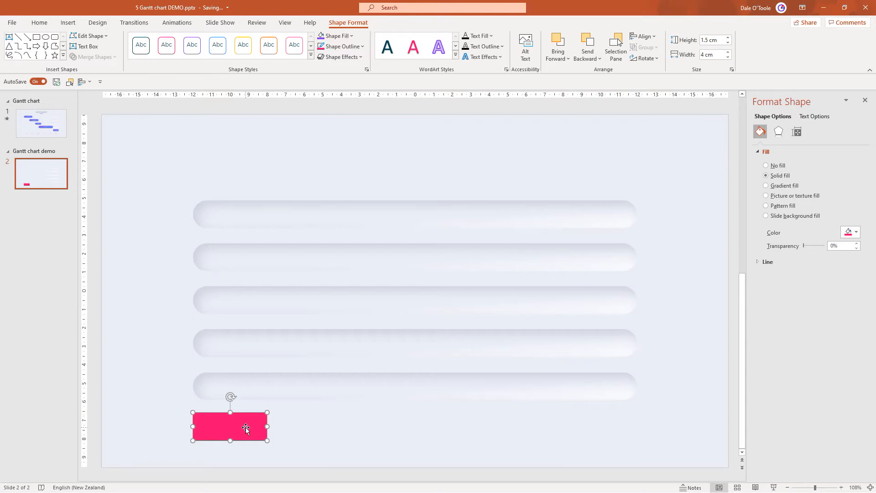
{"action": "key", "text": "Ctrl+D"}
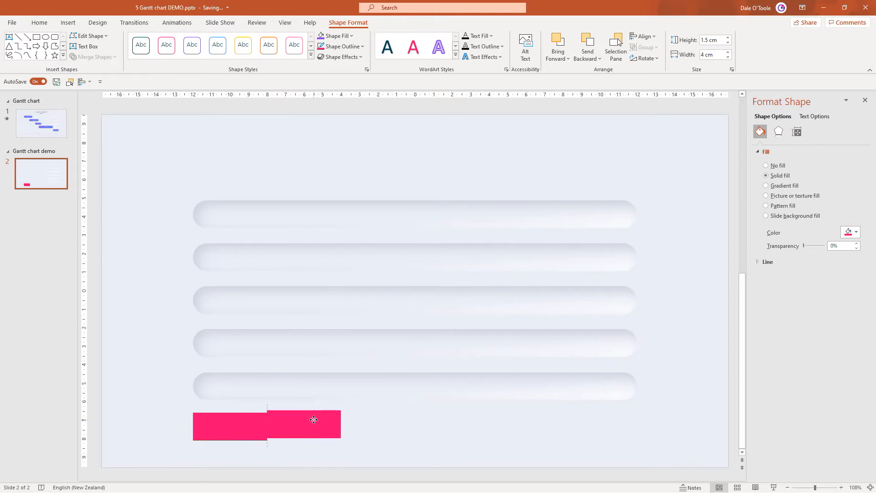
{"action": "left_click", "coordinate": [314, 419]}
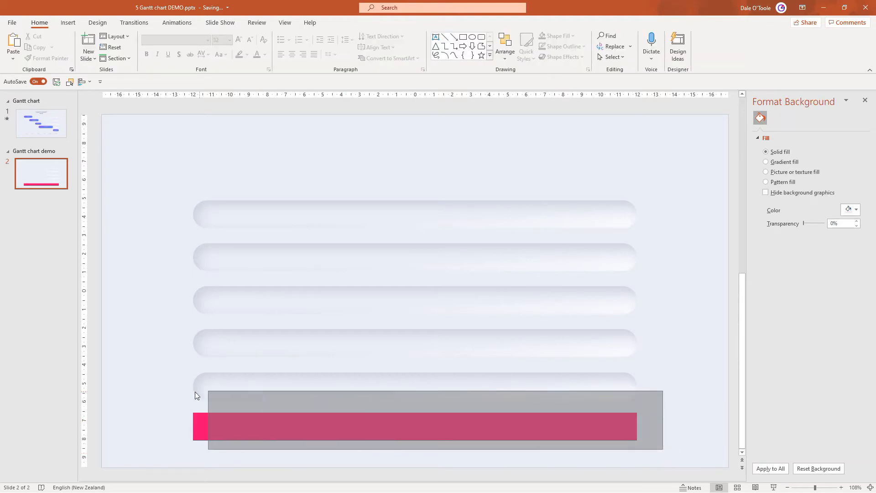
Step: Remove the rectangle's fill and type JAN as the first month label
{"action": "left_click", "coordinate": [858, 229]}
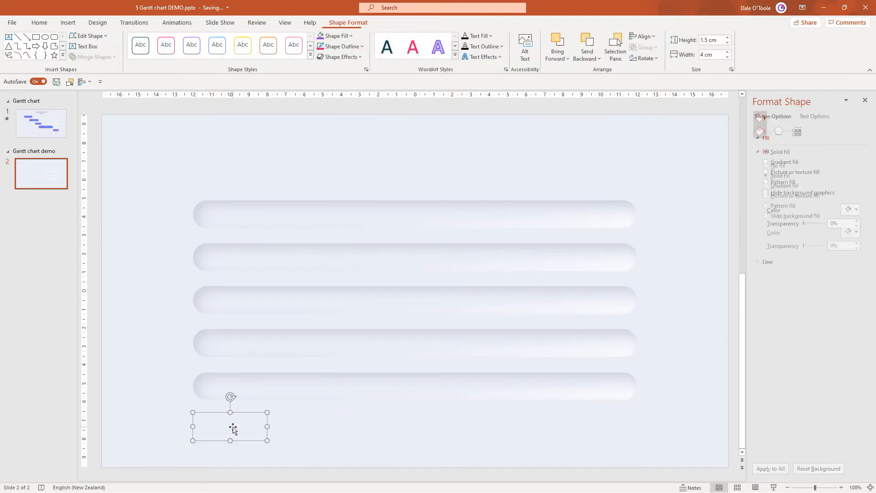
{"action": "left_click", "coordinate": [39, 23]}
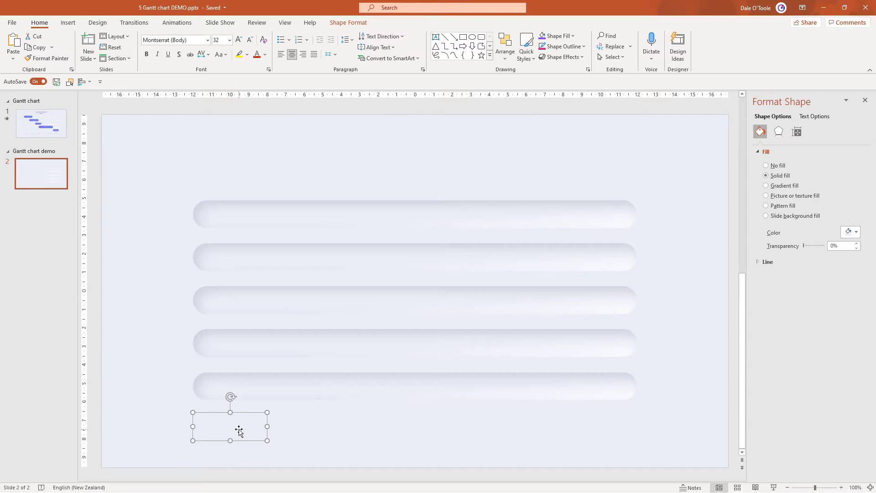
{"action": "type", "text": "JAN"}
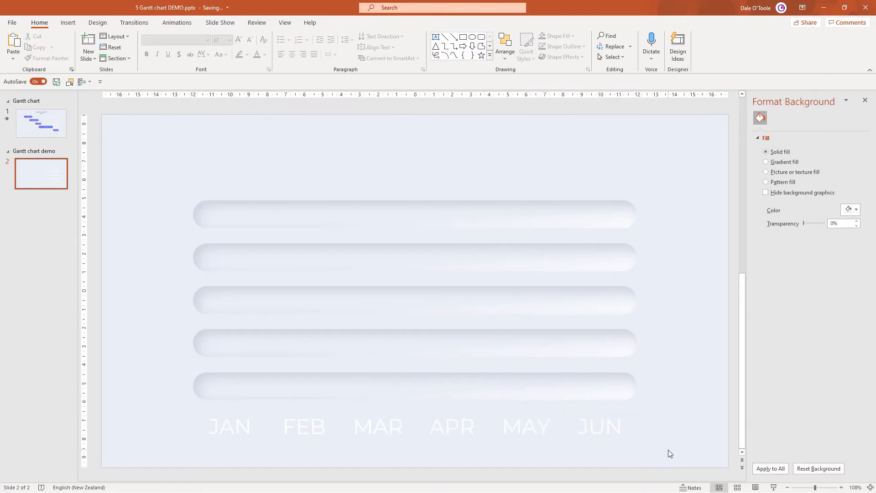
Step: Set the JAN–JUN labels to Montserrat SemiBold 14 pt in grey
{"action": "left_click", "coordinate": [228, 427]}
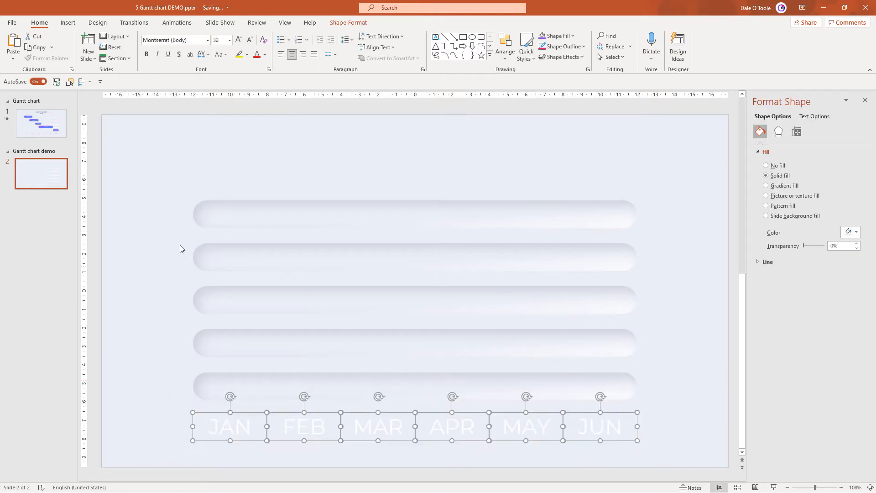
{"action": "left_click", "coordinate": [207, 39]}
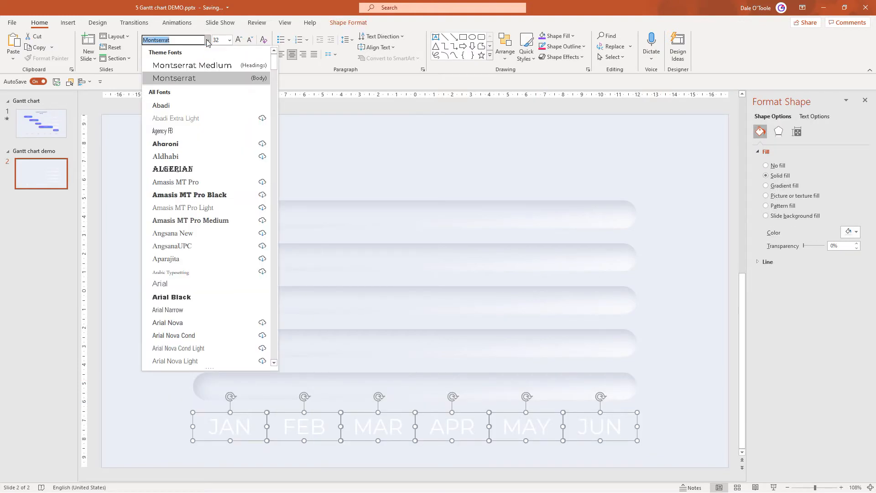
{"action": "scroll", "scroll_direction": "down", "scroll_amount": 3}
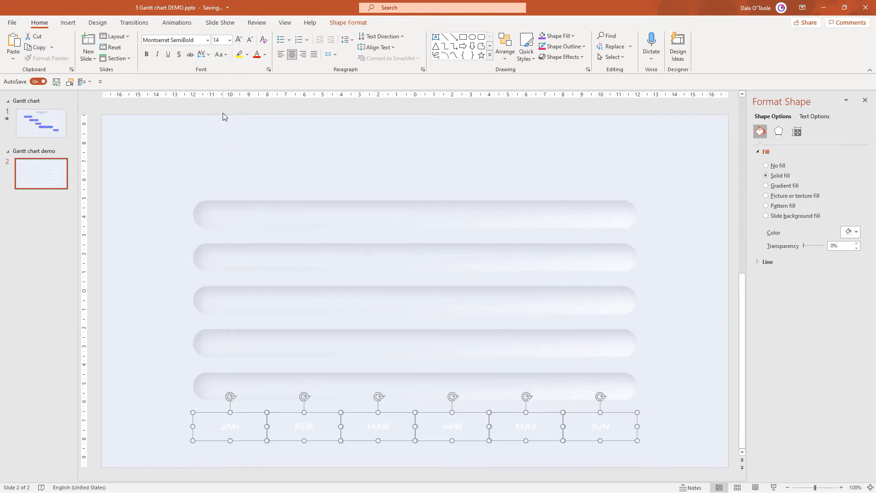
{"action": "left_click", "coordinate": [264, 54]}
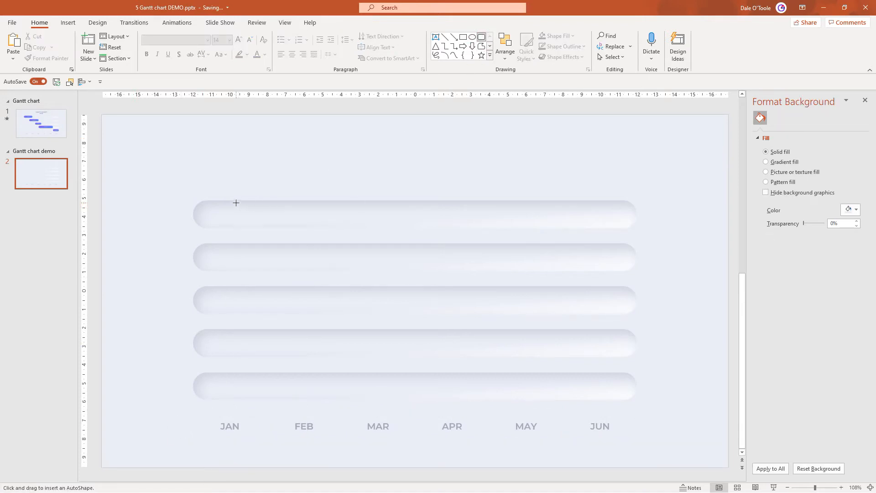
Step: Draw a task bar on the top track with a purple-to-blue 45° gradient fill
{"action": "left_click_drag", "start_coordinate": [235, 202], "coordinate": [301, 229]}
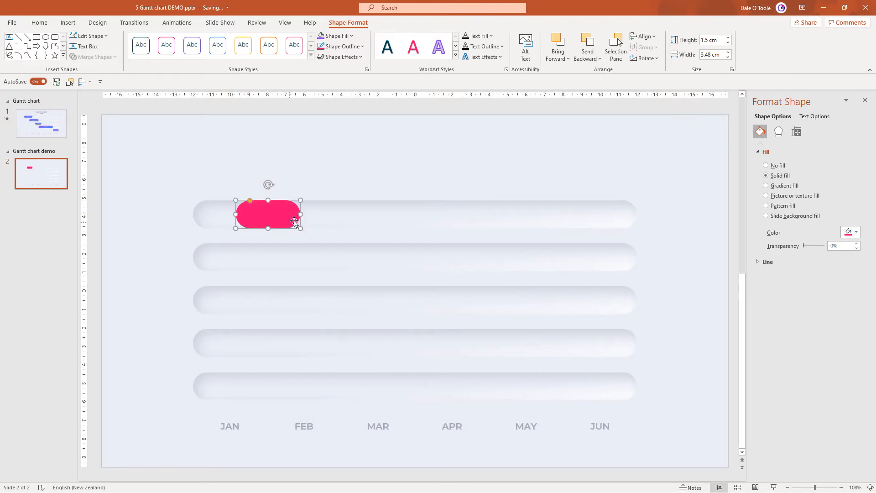
{"action": "left_click_drag", "start_coordinate": [300, 214], "coordinate": [329, 214]}
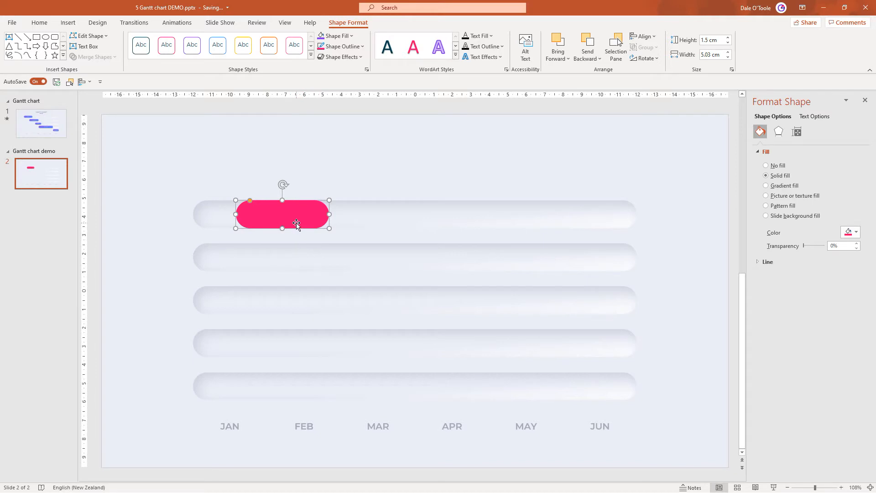
{"action": "left_click", "coordinate": [766, 185]}
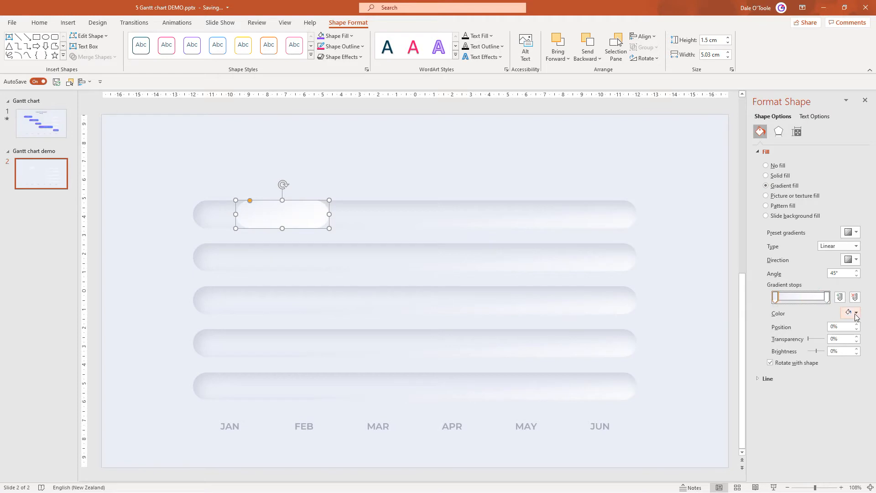
{"action": "left_click", "coordinate": [857, 312]}
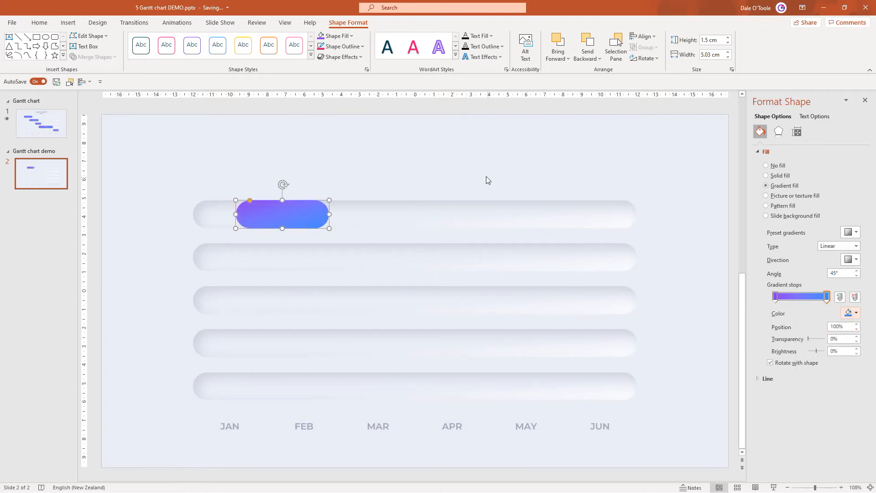
{"action": "left_click", "coordinate": [766, 175]}
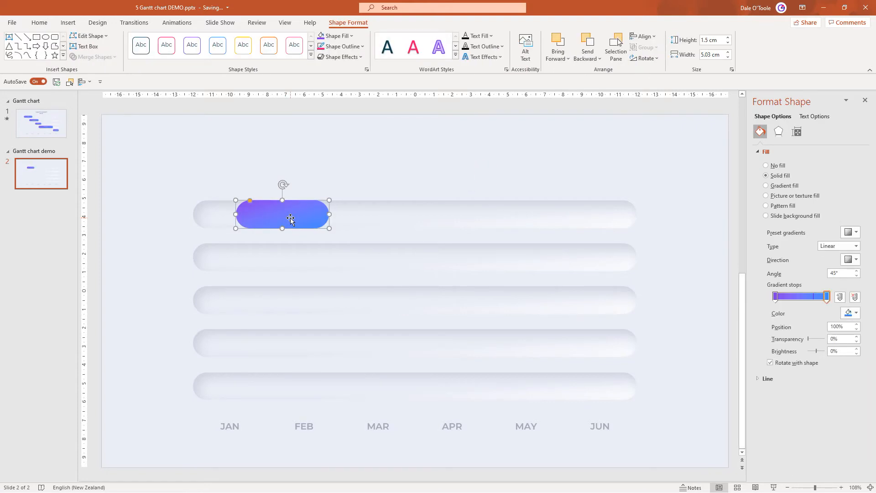
Step: Move the task bar to the top track's left end and stretch it to 7 cm
{"action": "left_click_drag", "start_coordinate": [289, 218], "coordinate": [410, 221]}
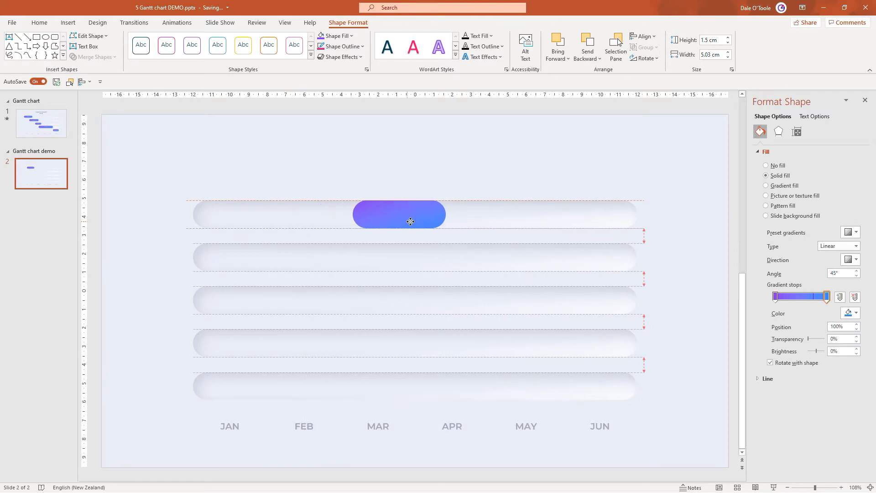
{"action": "left_click_drag", "start_coordinate": [411, 213], "coordinate": [248, 217]}
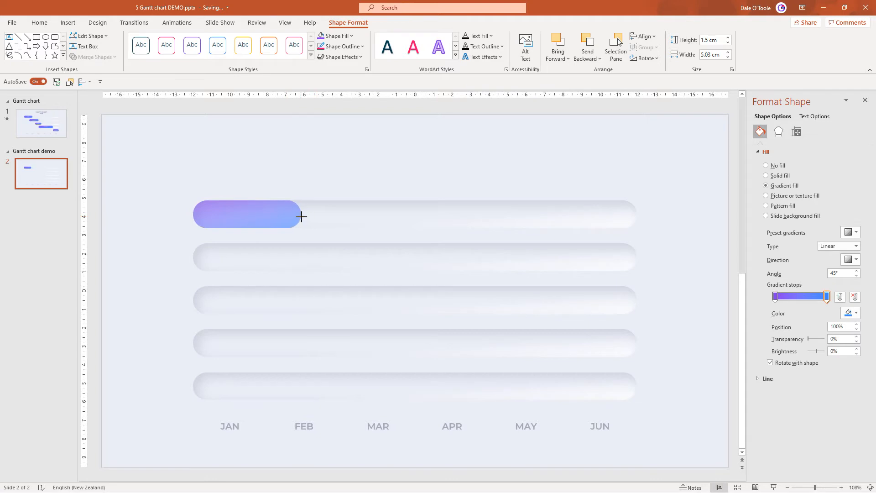
{"action": "left_click_drag", "start_coordinate": [301, 217], "coordinate": [342, 220]}
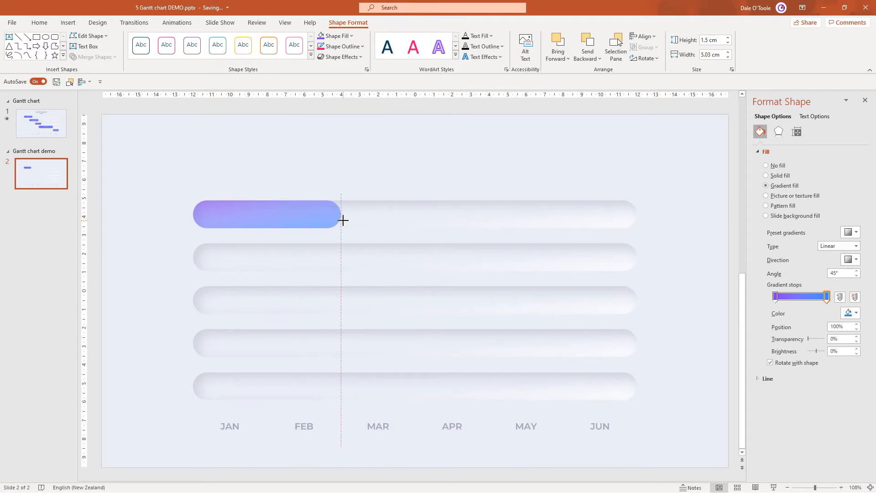
{"action": "left_click_drag", "start_coordinate": [341, 220], "coordinate": [363, 222]}
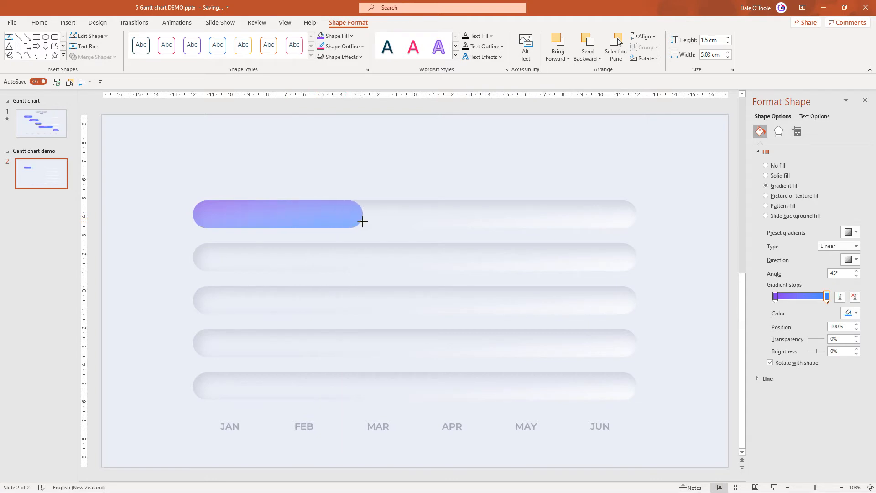
{"action": "left_click_drag", "start_coordinate": [363, 222], "coordinate": [339, 222]}
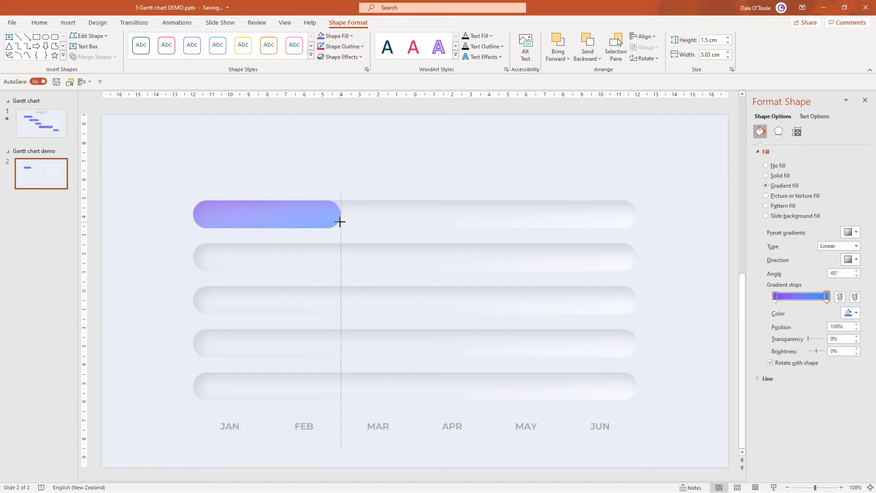
{"action": "left_click_drag", "start_coordinate": [340, 222], "coordinate": [378, 227]}
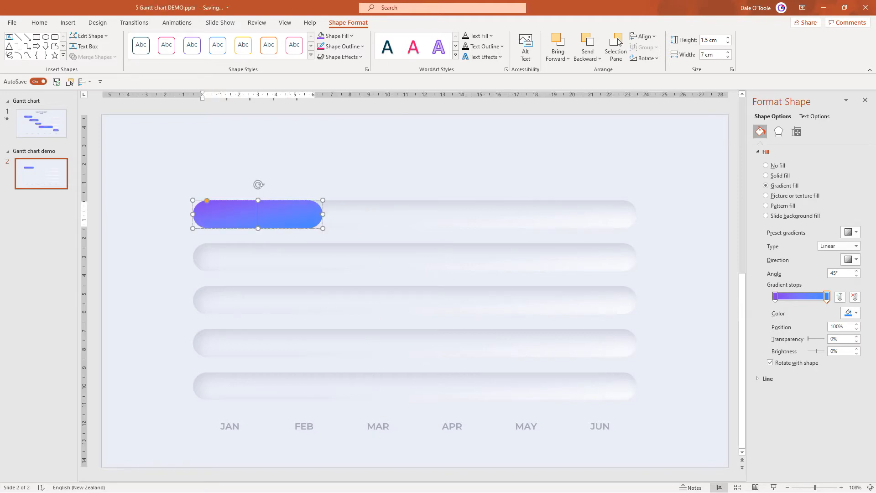
Step: Type PLAN on the first task bar and set its font size to 11
{"action": "type", "text": "PLAN"}
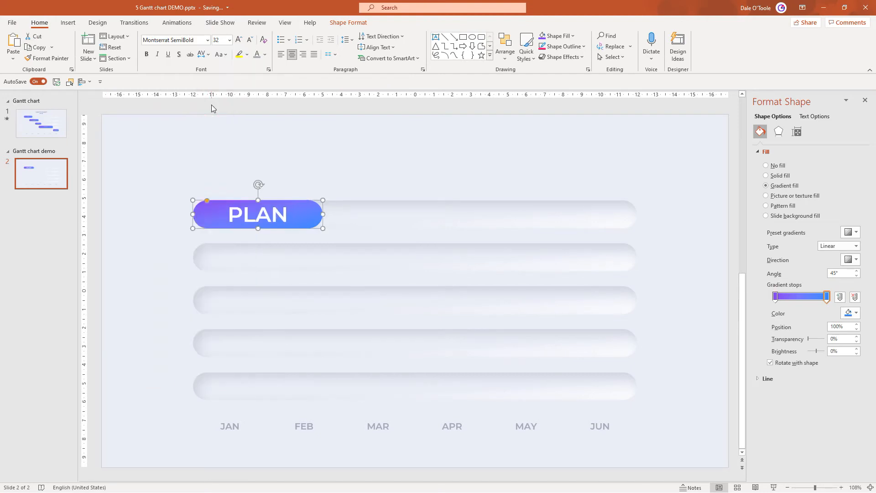
{"action": "left_click", "coordinate": [229, 40]}
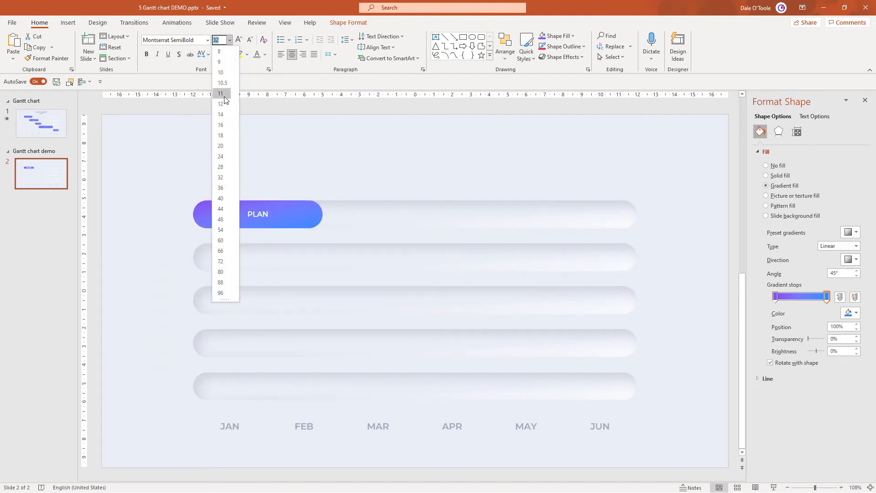
{"action": "left_click", "coordinate": [263, 54]}
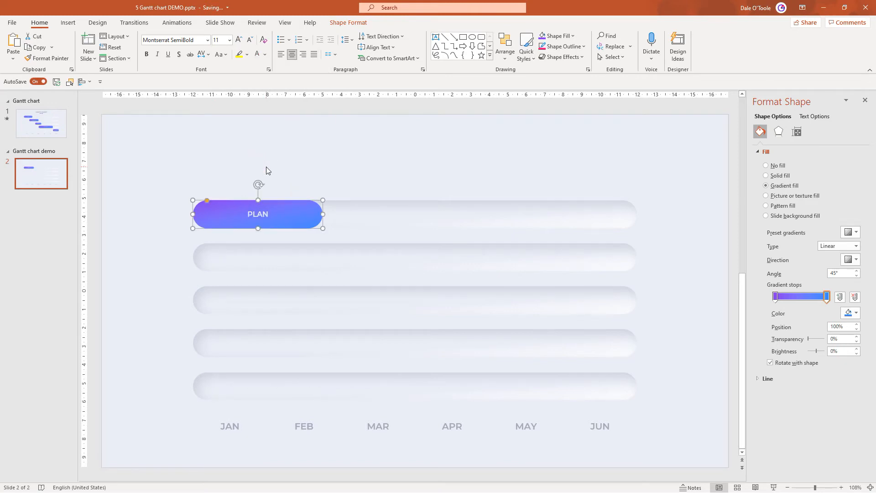
{"action": "mouse_move", "coordinate": [288, 216]}
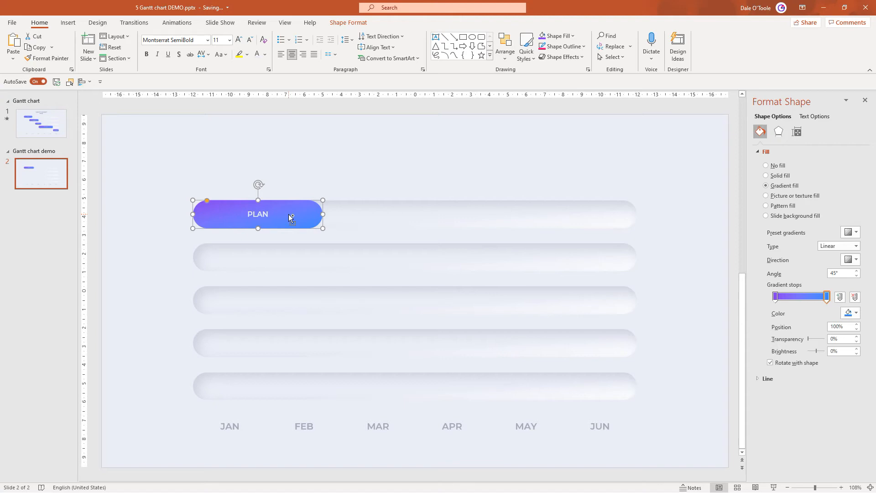
Step: Ctrl-drag the PLAN bar into track two, then Ctrl+D twice to fill the remaining tracks
{"action": "left_click_drag", "start_coordinate": [257, 214], "coordinate": [276, 249]}
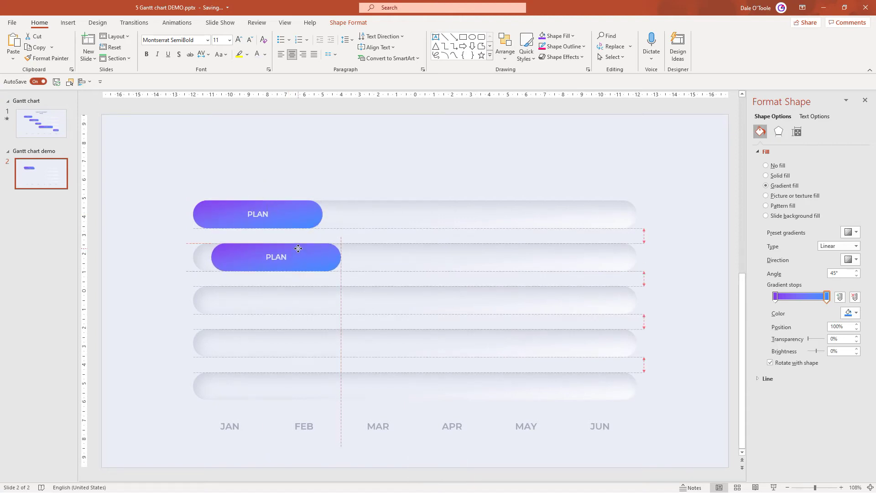
{"action": "left_click", "coordinate": [276, 257]}
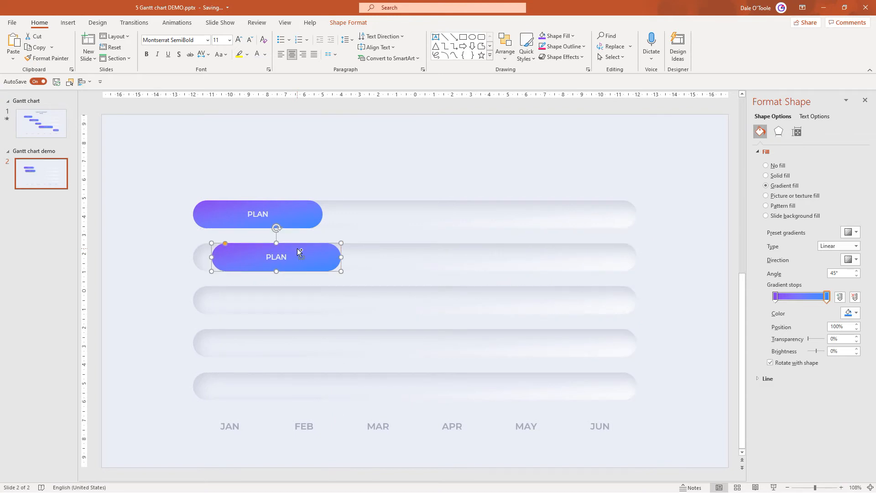
{"action": "key", "text": "Ctrl+D"}
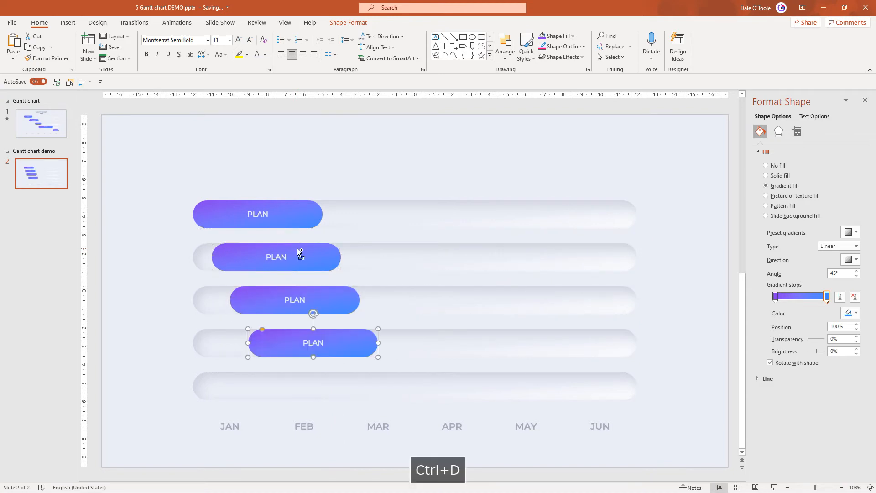
{"action": "key", "text": "Ctrl+D"}
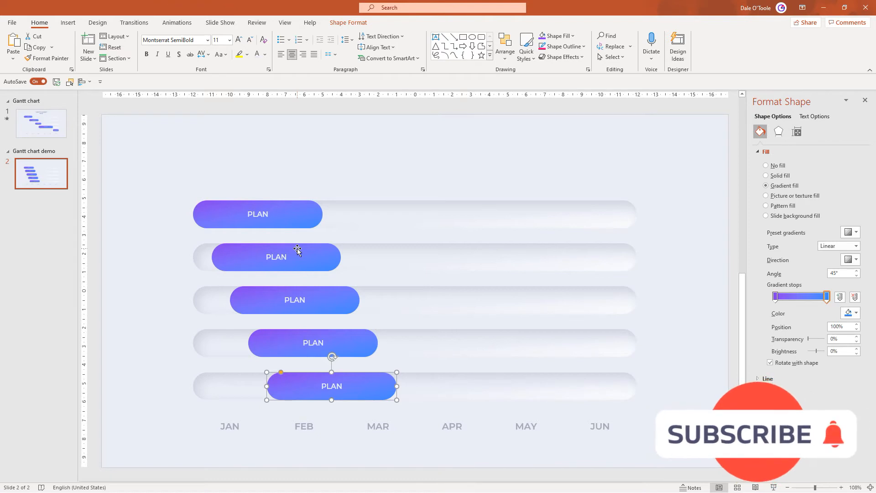
{"action": "double_click", "coordinate": [276, 257]}
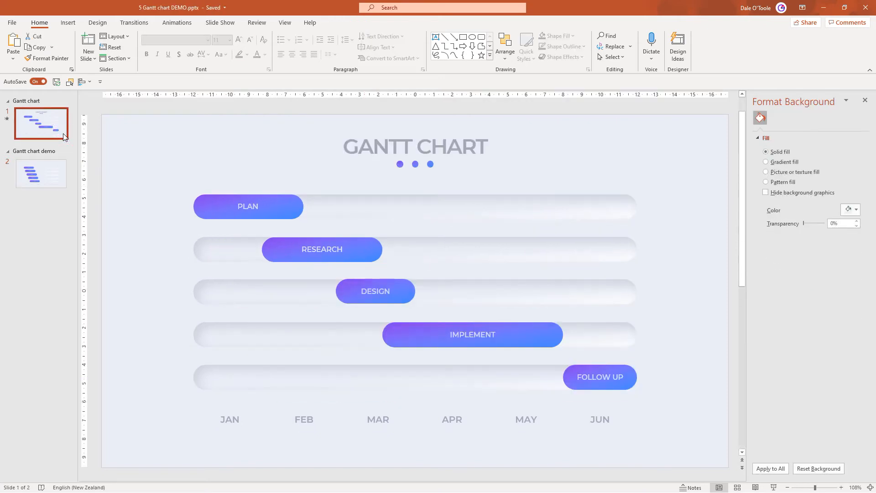
Step: Copy the GANTT CHART heading and three dots onto the demo slide, then select the PLAN bar
{"action": "left_click", "coordinate": [416, 146]}
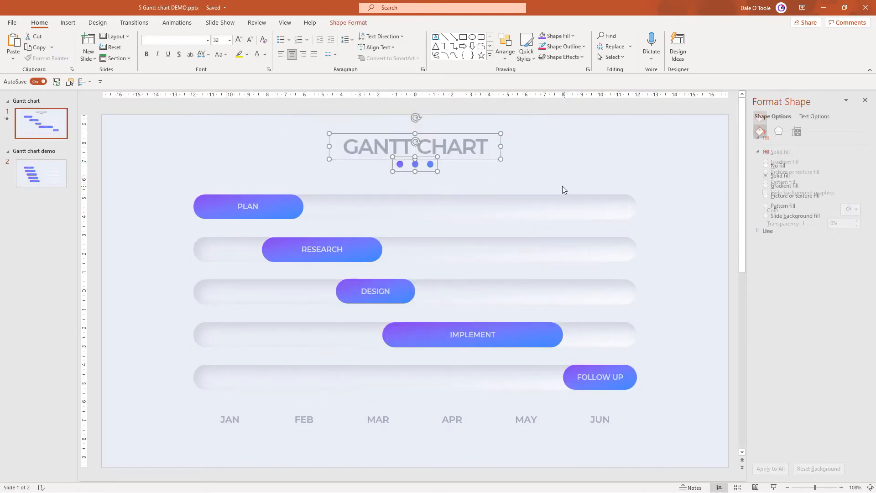
{"action": "key", "text": "ctrl+c"}
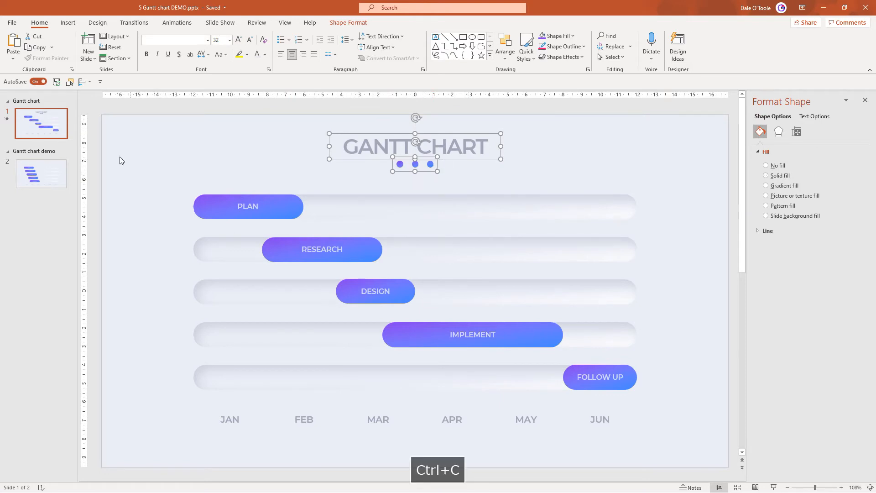
{"action": "key", "text": "ctrl+v"}
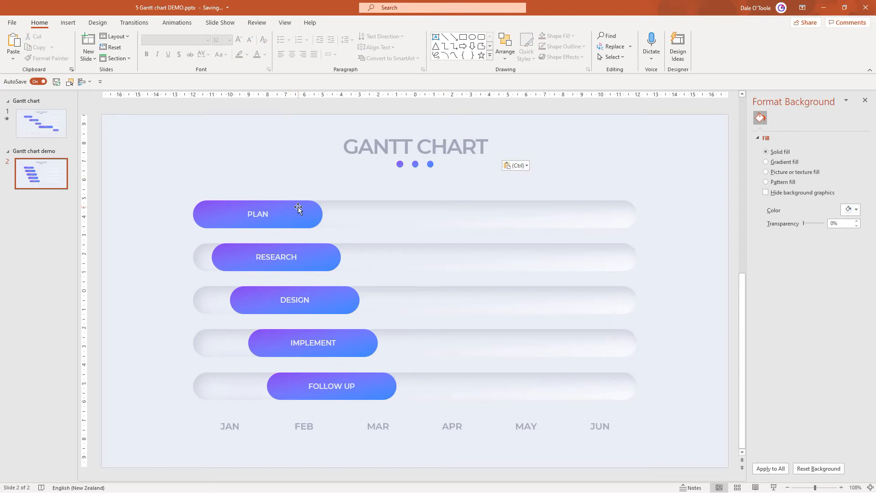
{"action": "left_click", "coordinate": [257, 214]}
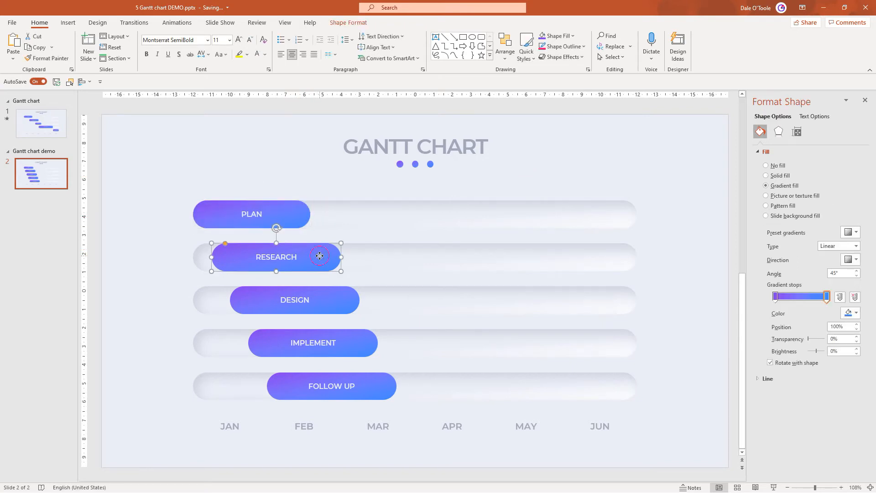
Step: Stagger the bars: RESEARCH right to around MAR, FOLLOW UP to its track's end
{"action": "left_click_drag", "start_coordinate": [320, 256], "coordinate": [355, 257]}
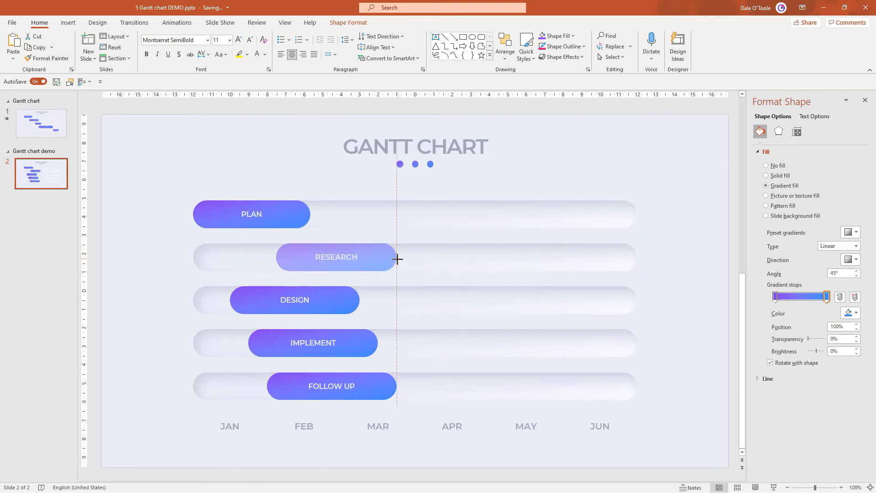
{"action": "left_click", "coordinate": [295, 300]}
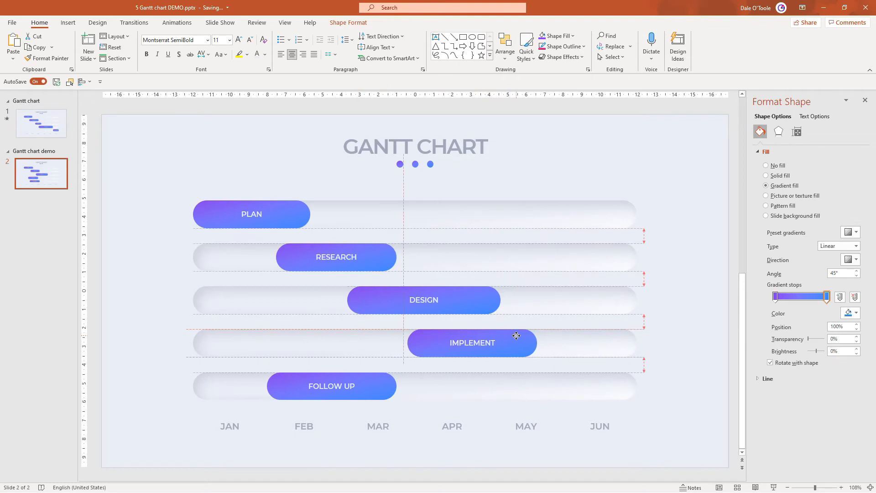
{"action": "left_click", "coordinate": [472, 343]}
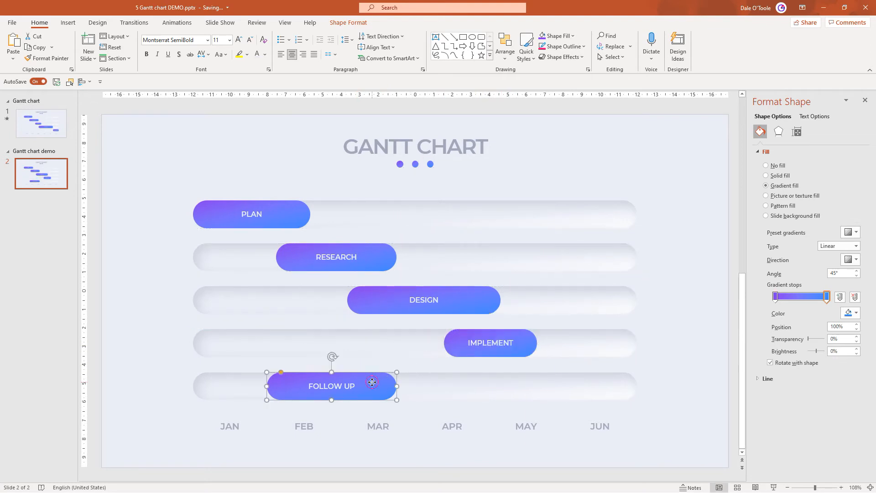
{"action": "left_click_drag", "start_coordinate": [331, 385], "coordinate": [576, 386]}
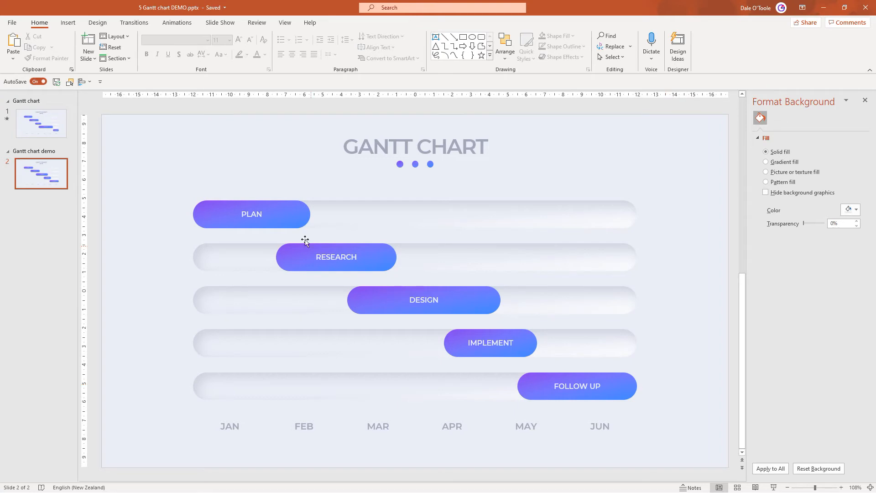
Step: Align the PLAN bar with its track's left end using the smart guide
{"action": "left_click", "coordinate": [251, 214]}
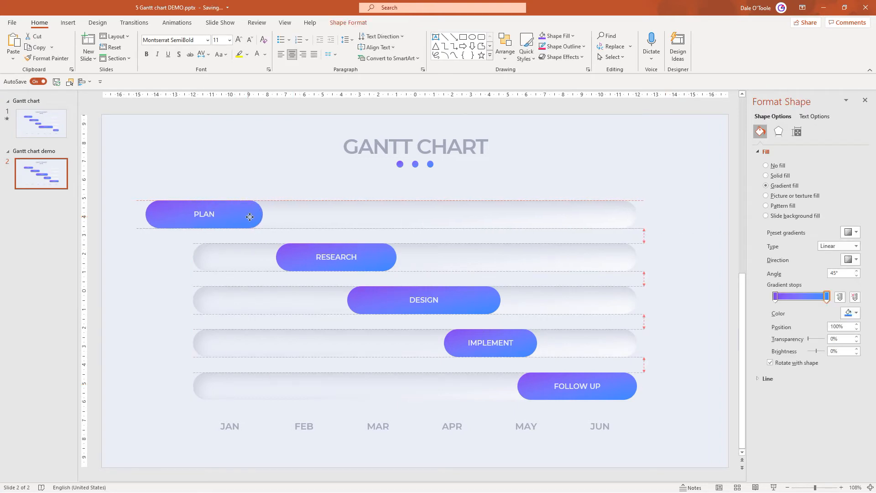
{"action": "left_click_drag", "start_coordinate": [260, 217], "coordinate": [309, 216]}
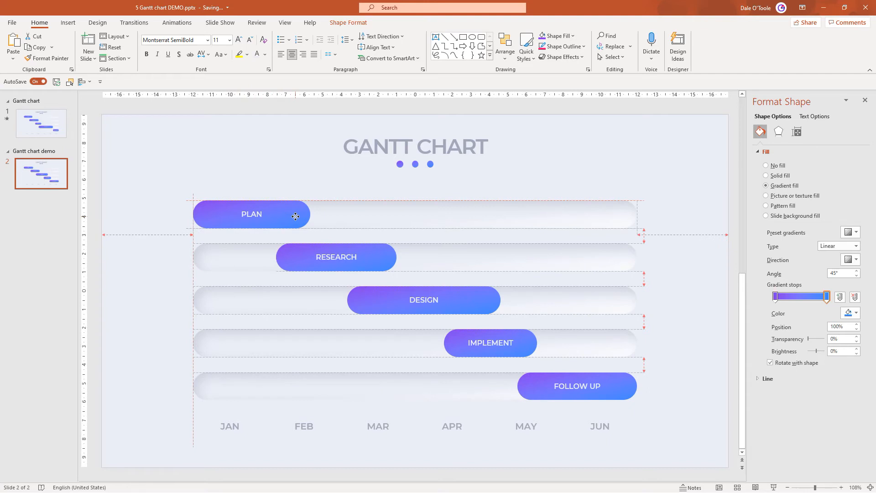
{"action": "left_click", "coordinate": [252, 214]}
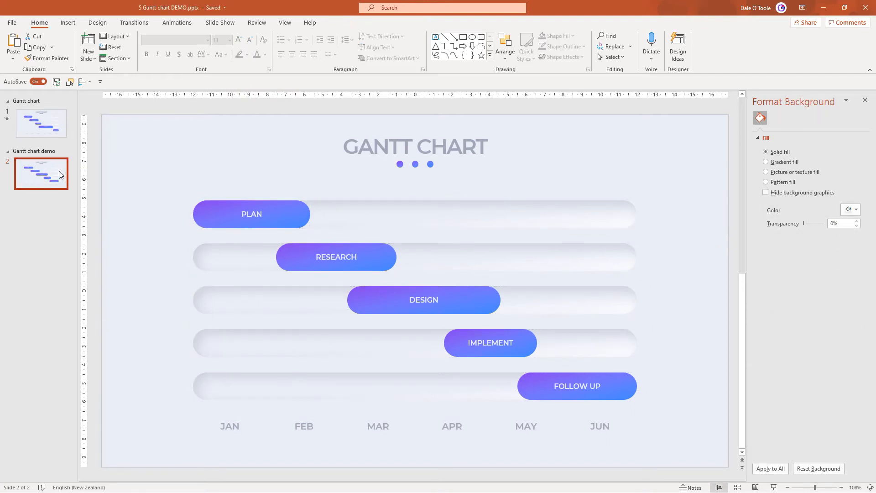
Step: Duplicate the slide and subtract the tracks from a tall left rectangle, filling it pale
{"action": "key", "text": "Ctrl+D"}
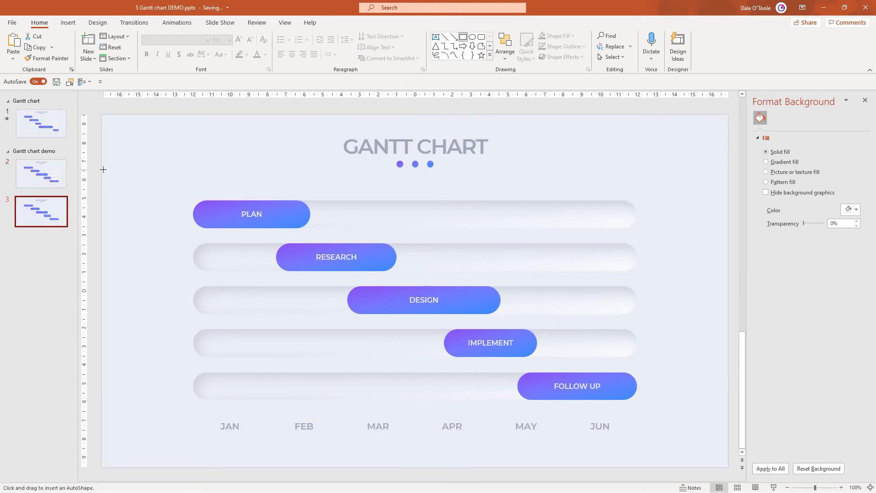
{"action": "left_click_drag", "start_coordinate": [102, 169], "coordinate": [200, 353]}
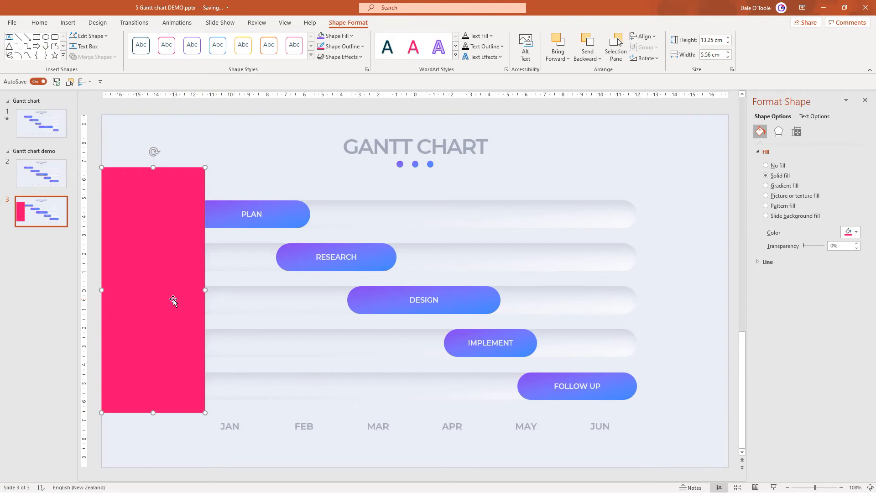
{"action": "mouse_move", "coordinate": [549, 207]}
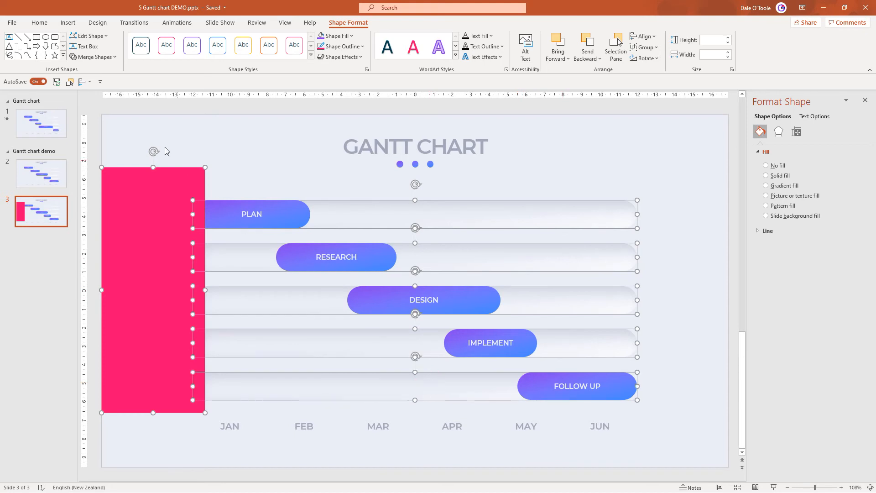
{"action": "left_click", "coordinate": [94, 57]}
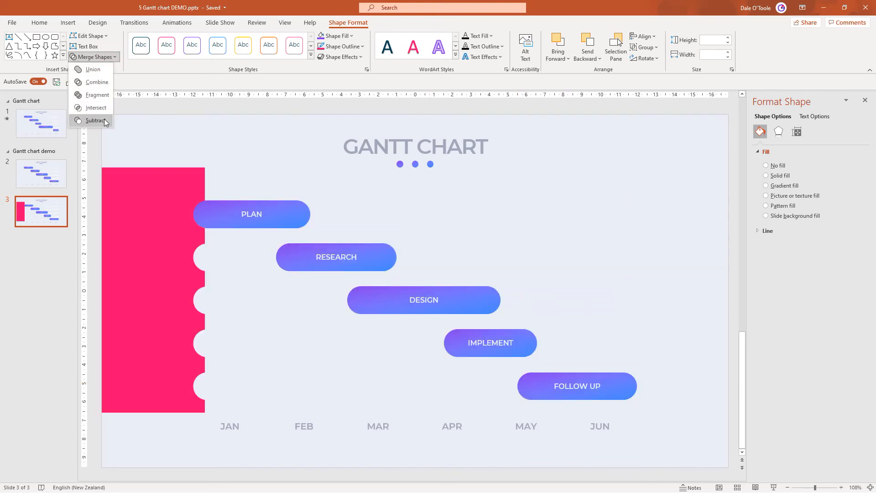
{"action": "left_click", "coordinate": [96, 120]}
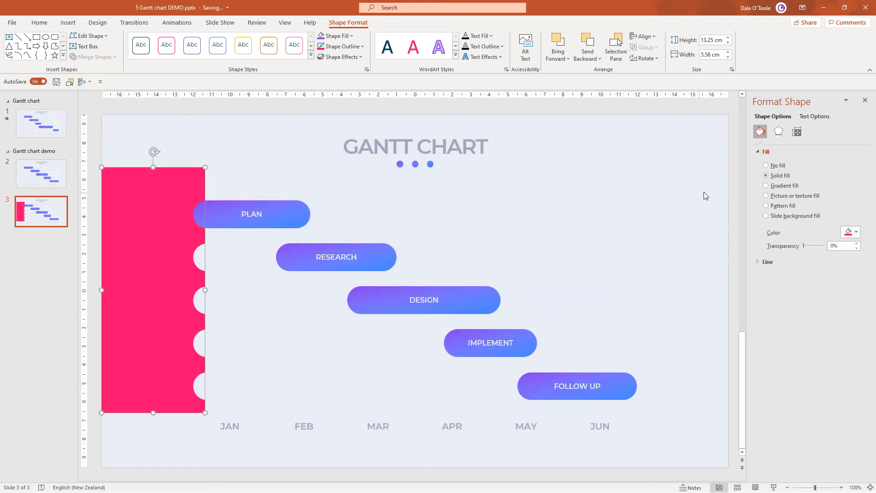
{"action": "left_click", "coordinate": [856, 231]}
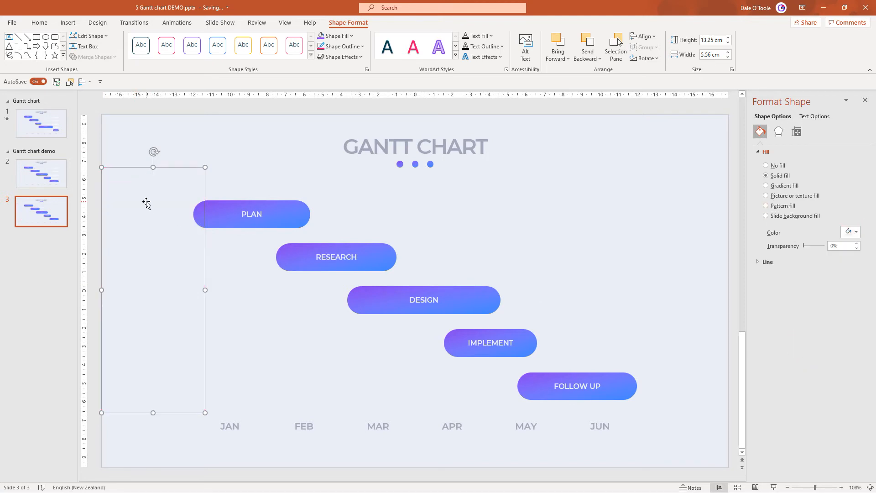
Step: Paste the notched mask onto the second slide and undo the PLAN bar's move
{"action": "left_click", "coordinate": [41, 174]}
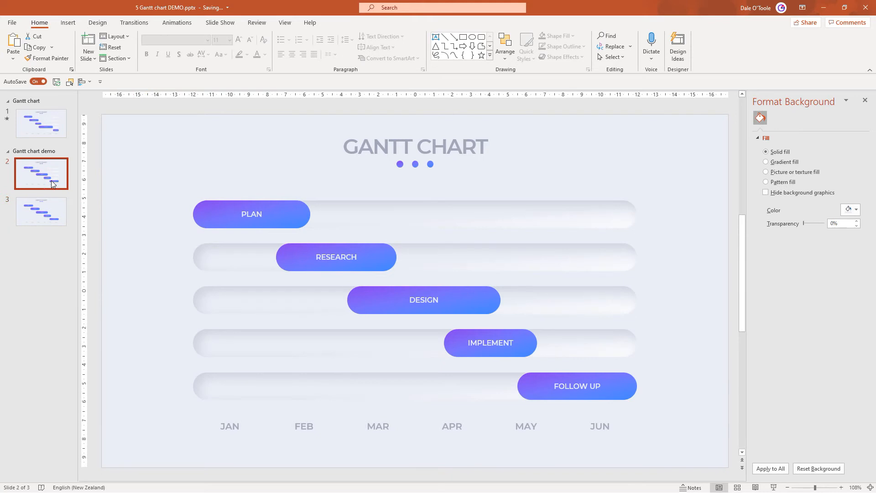
{"action": "key", "text": "Ctrl+V"}
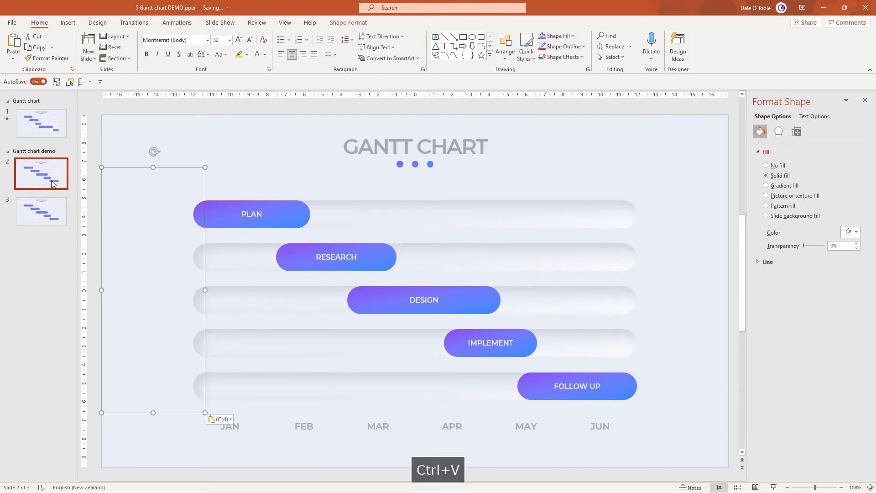
{"action": "mouse_move", "coordinate": [45, 211]}
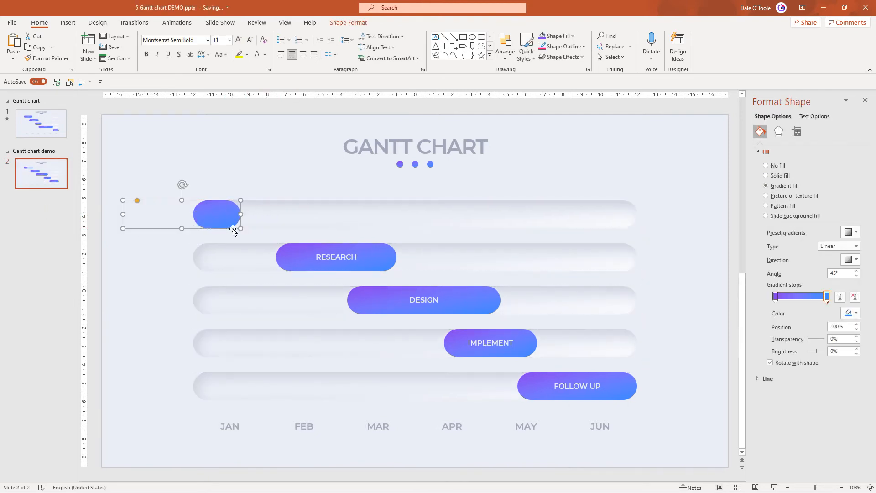
{"action": "key", "text": "Ctrl+z"}
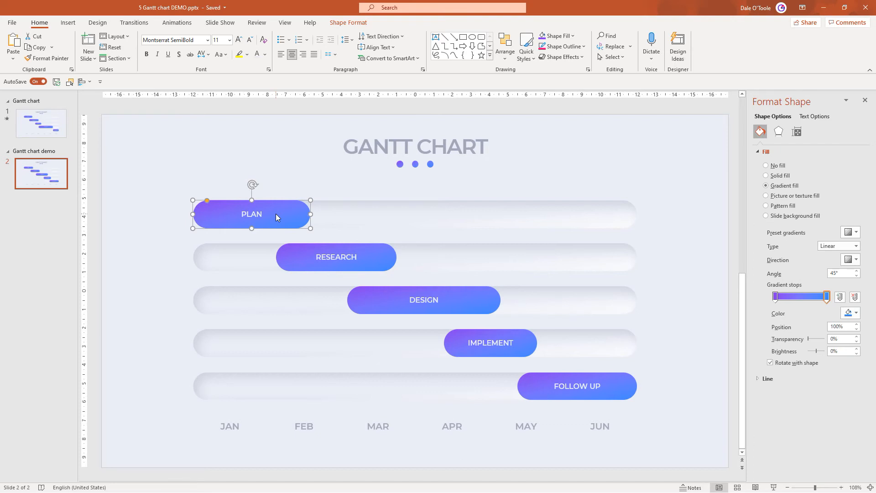
{"action": "mouse_move", "coordinate": [288, 218]}
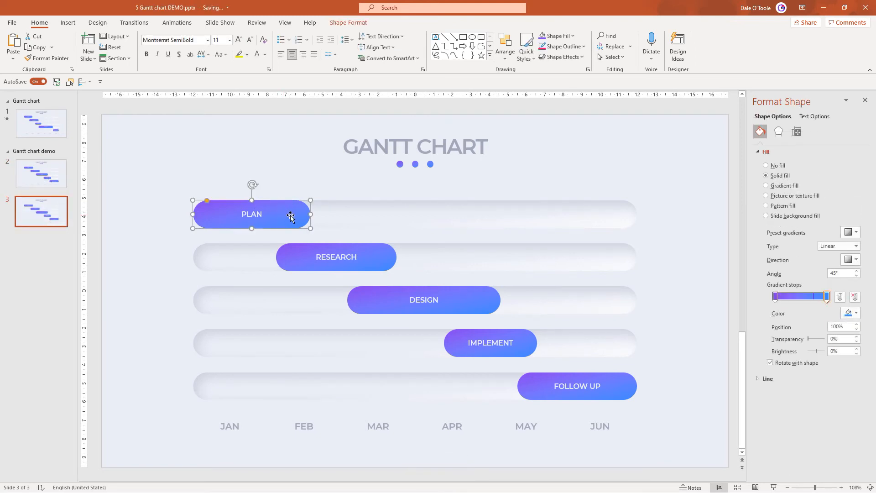
{"action": "mouse_move", "coordinate": [312, 216]}
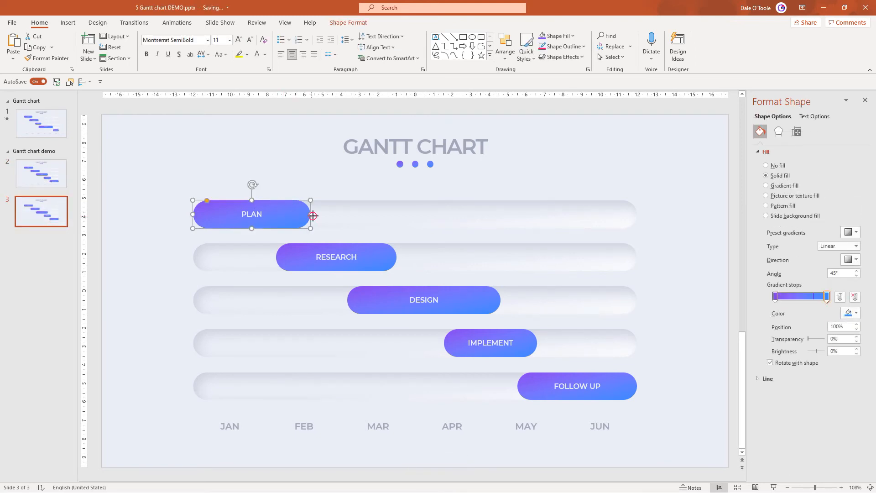
Step: Widen the PLAN bar toward March and apply a Morph transition to the slide
{"action": "left_click_drag", "start_coordinate": [311, 217], "coordinate": [397, 217]}
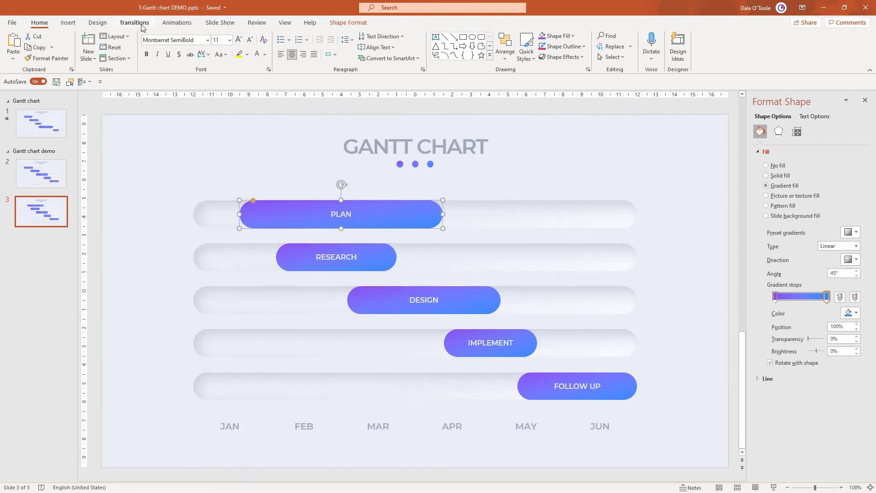
{"action": "left_click", "coordinate": [134, 22]}
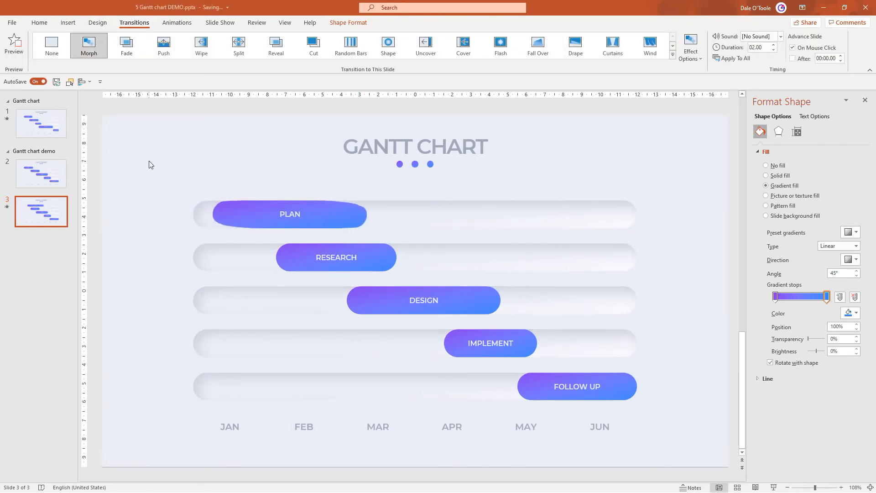
{"action": "left_click", "coordinate": [290, 214]}
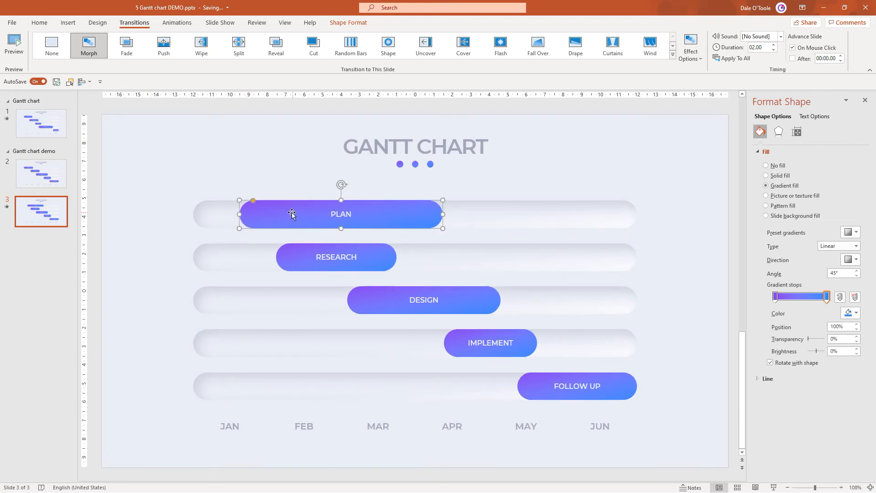
{"action": "left_click", "coordinate": [14, 41]}
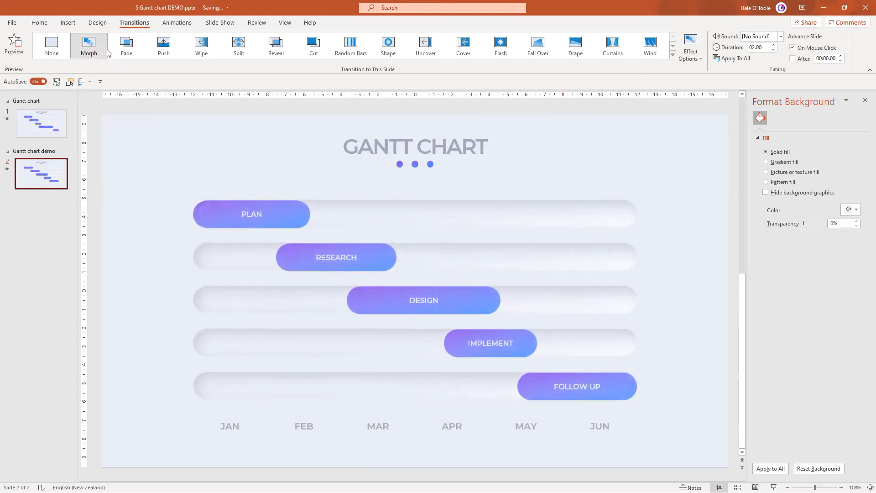
Step: Set the Morph duration to 1.25 seconds and slide FOLLOW UP left behind the mask
{"action": "left_click", "coordinate": [773, 51]}
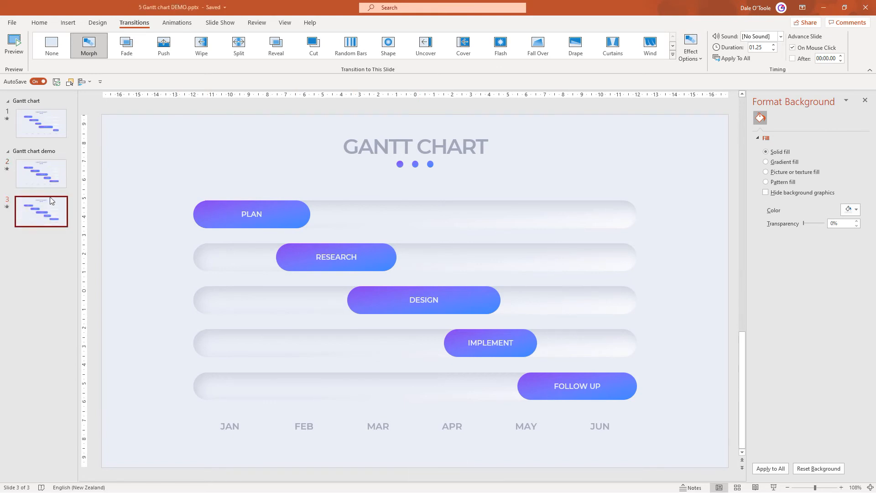
{"action": "mouse_move", "coordinate": [44, 213]}
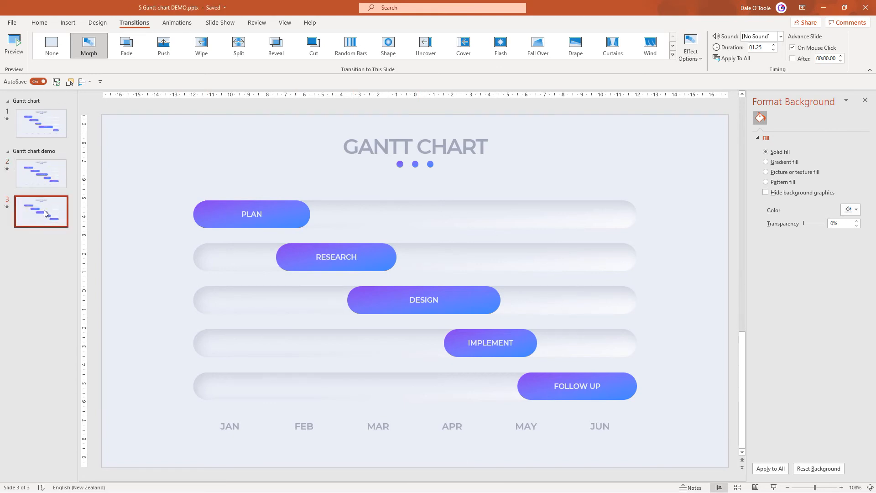
{"action": "left_click", "coordinate": [41, 173]}
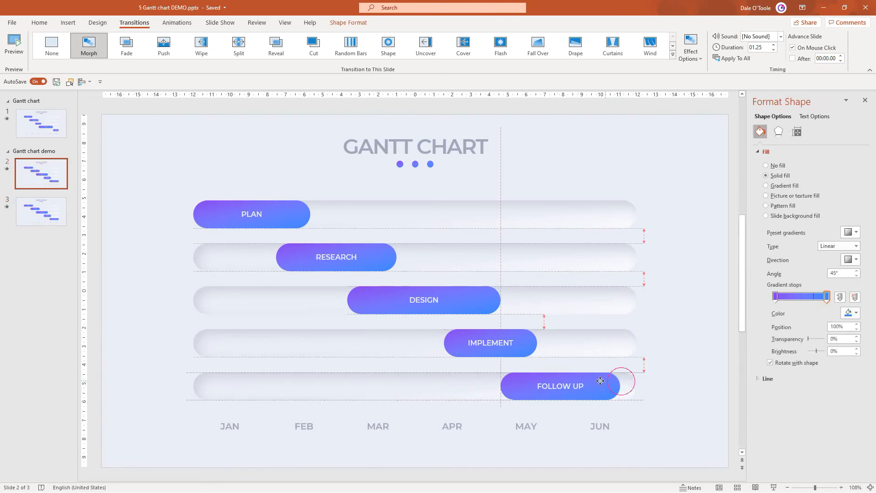
{"action": "left_click_drag", "start_coordinate": [559, 386], "coordinate": [277, 386]}
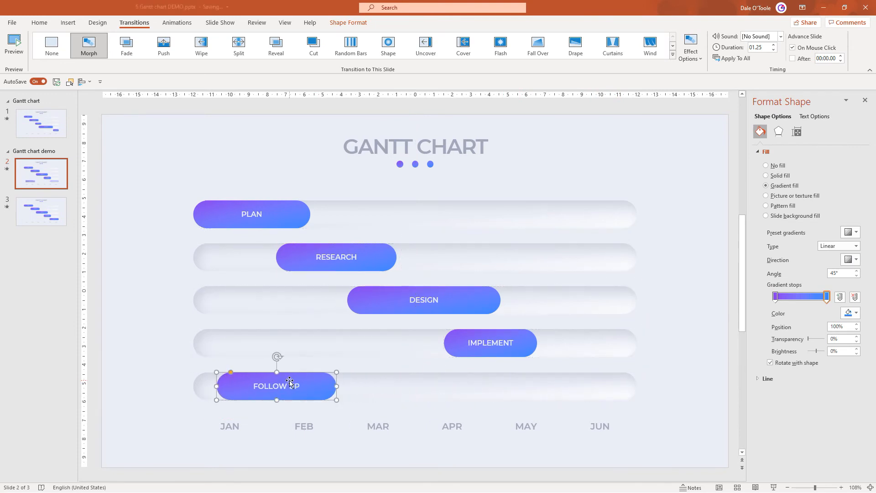
{"action": "double_click", "coordinate": [276, 386]}
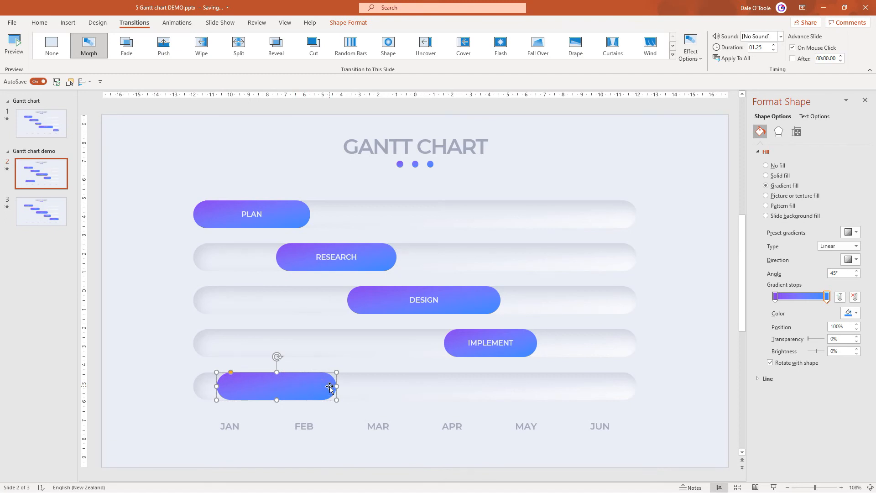
{"action": "left_click_drag", "start_coordinate": [329, 386], "coordinate": [194, 390]}
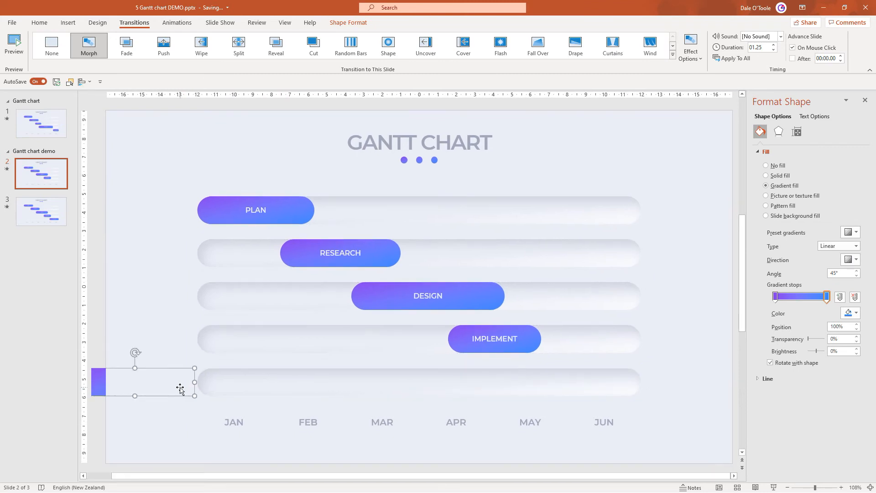
{"action": "left_click", "coordinate": [41, 211]}
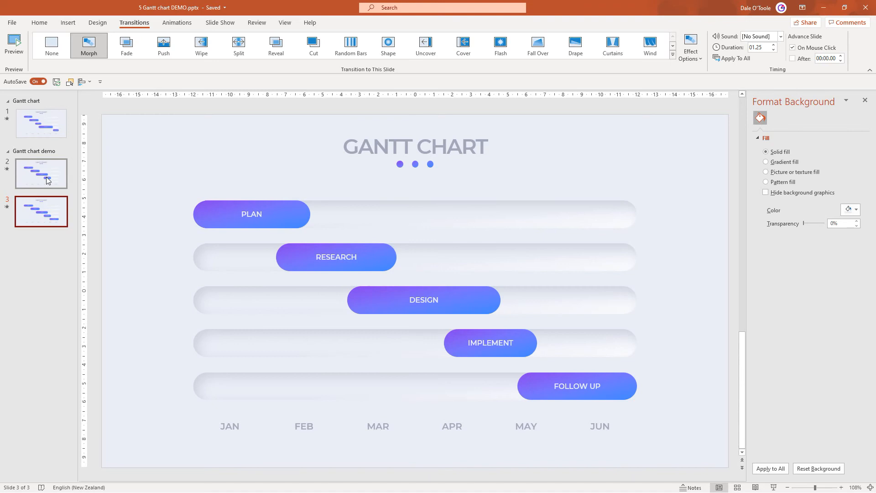
{"action": "key", "text": "Delete"}
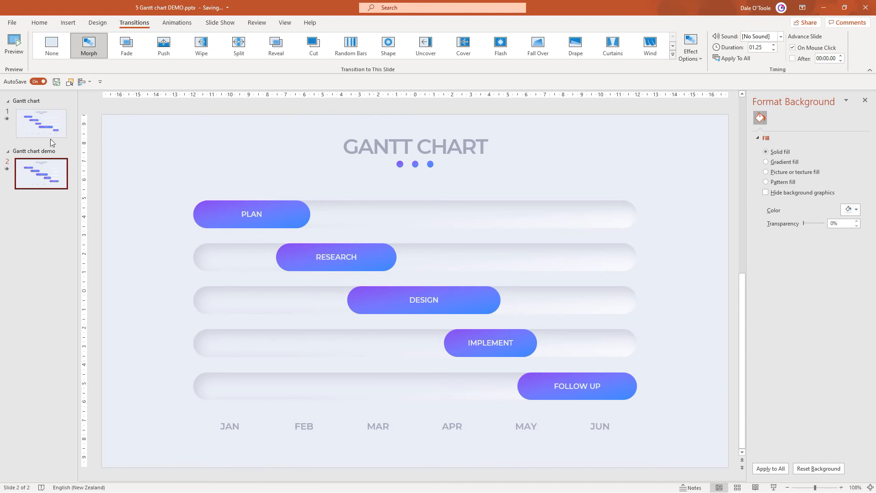
Step: In the Selection Pane, rename the task bars !!GANTT1 through !!GANTT5
{"action": "left_click", "coordinate": [70, 82]}
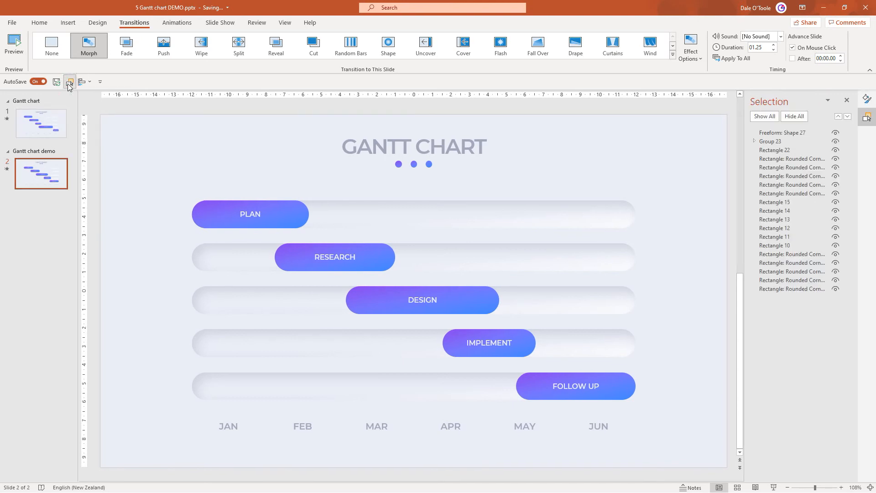
{"action": "mouse_move", "coordinate": [44, 188]}
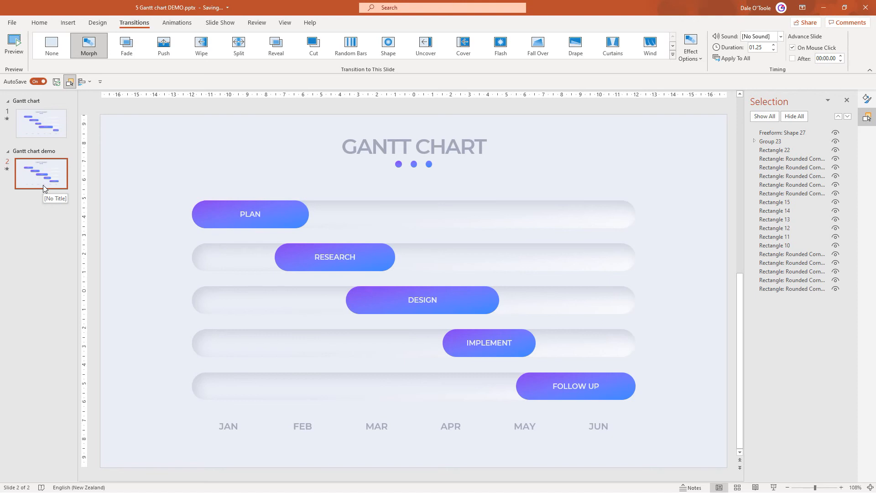
{"action": "mouse_move", "coordinate": [427, 349]}
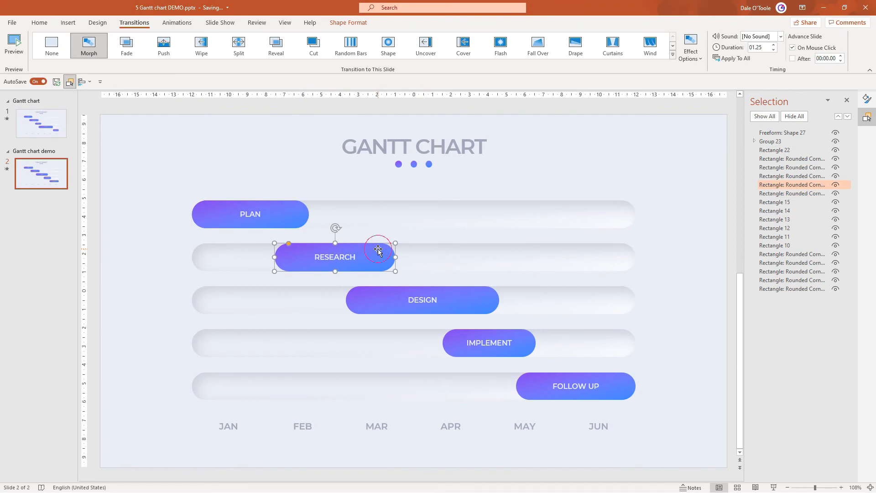
{"action": "left_click", "coordinate": [489, 343]}
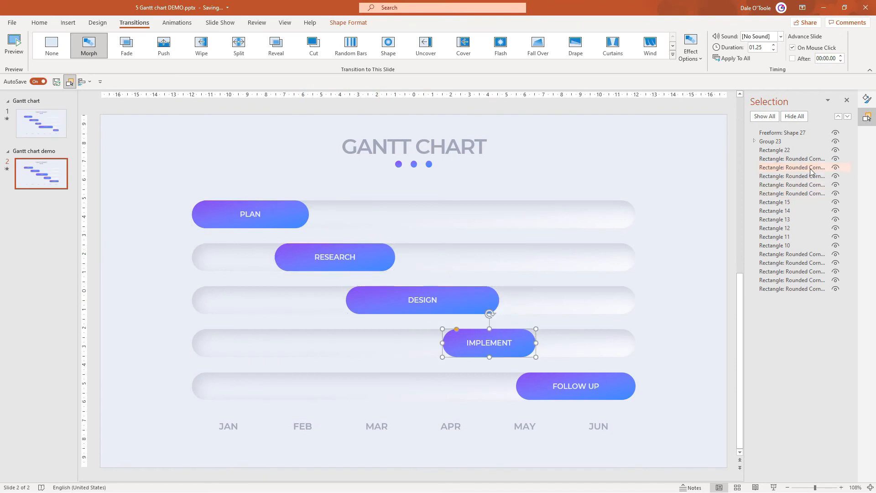
{"action": "left_click", "coordinate": [576, 386]}
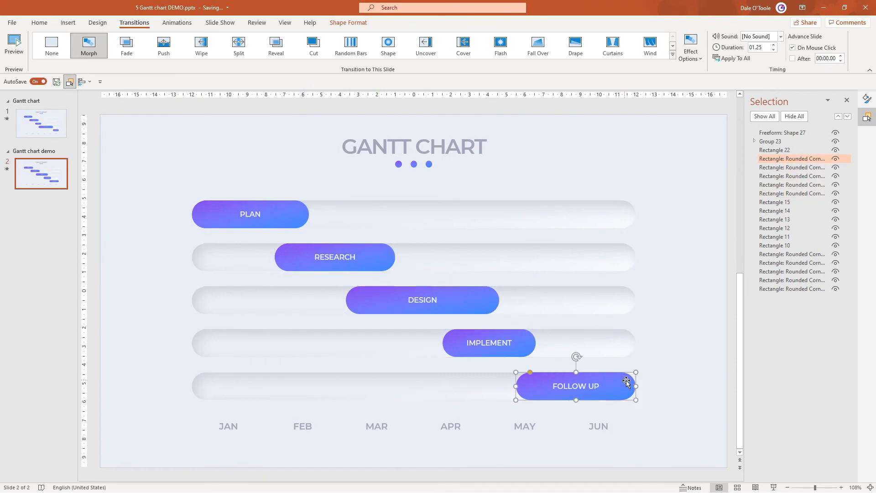
{"action": "double_click", "coordinate": [792, 159]}
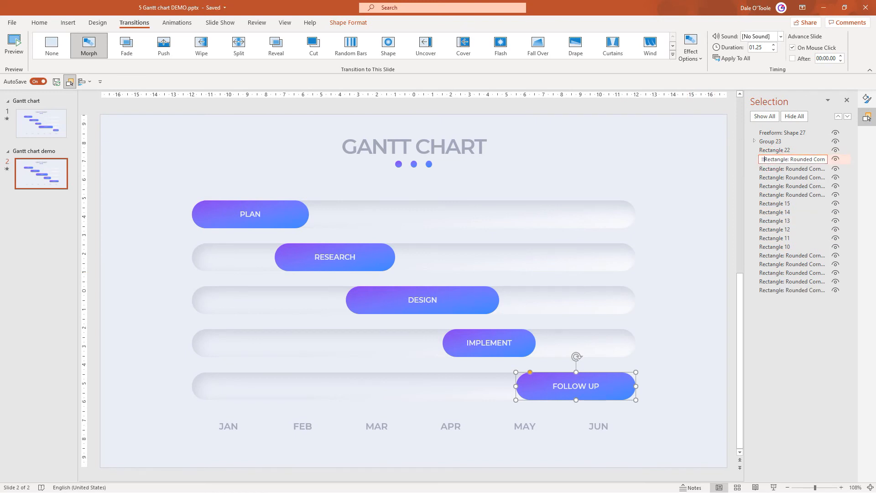
{"action": "key", "text": "Delete"}
{"action": "type", "text": "!!GANTT"}
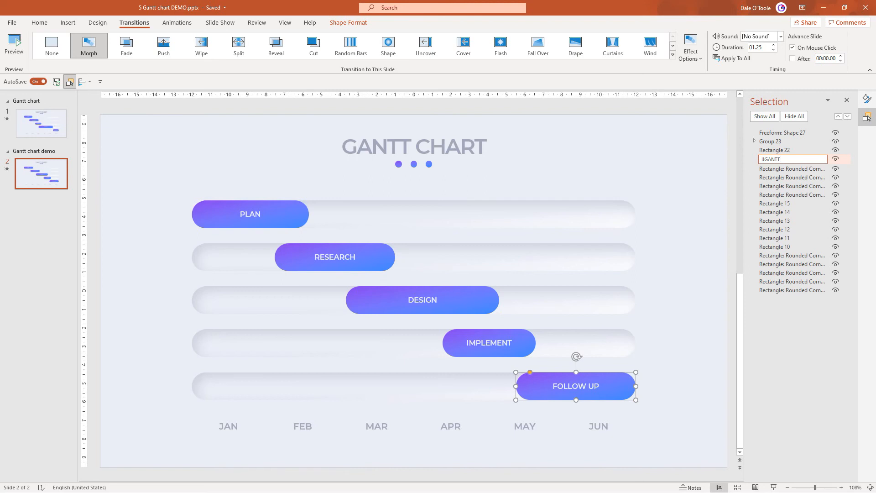
{"action": "left_click", "coordinate": [780, 159]}
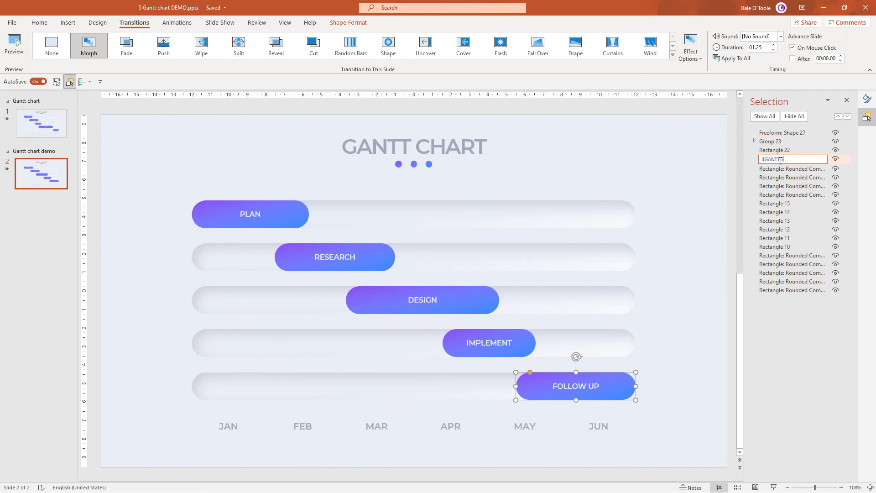
{"action": "double_click", "coordinate": [780, 159]}
{"action": "type", "text": "5"}
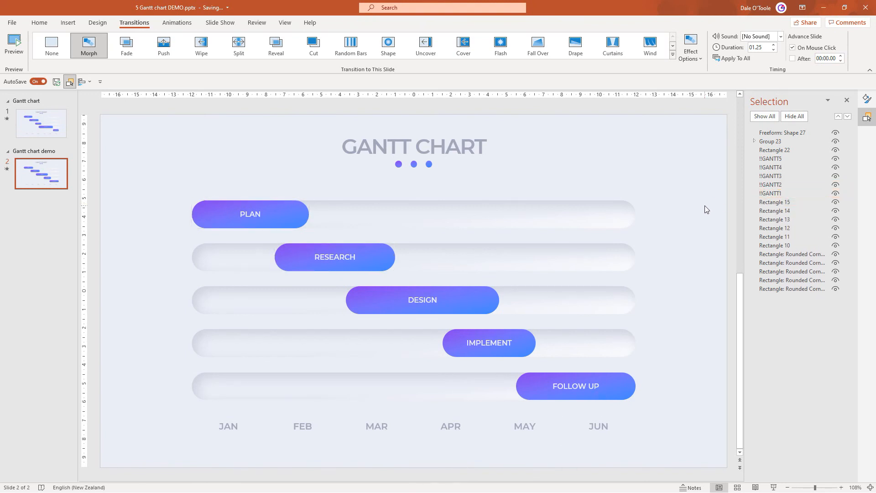
{"action": "mouse_move", "coordinate": [44, 183]}
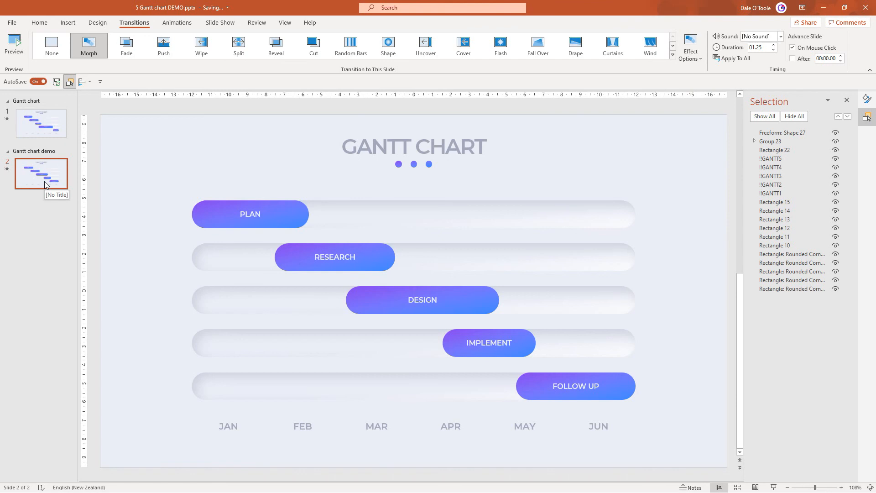
Step: Duplicate the chart slide and move slide 2's FOLLOW UP bar off the left edge
{"action": "right_click", "coordinate": [41, 173]}
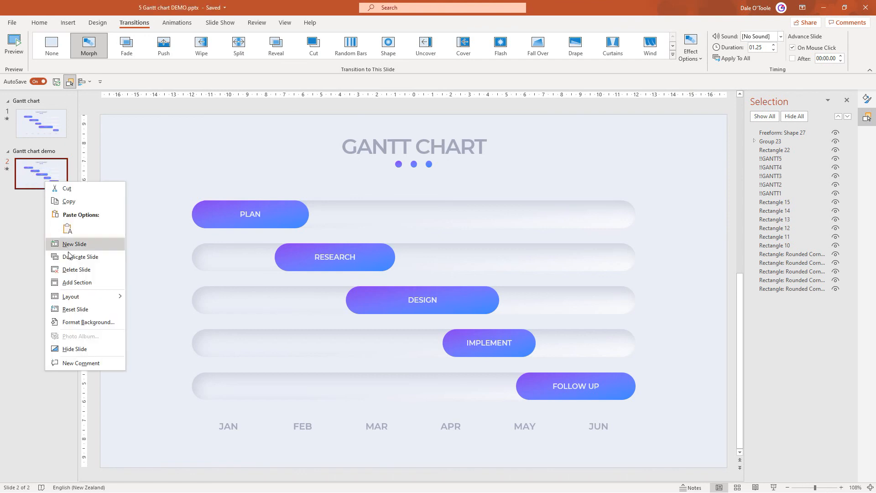
{"action": "left_click", "coordinate": [81, 256]}
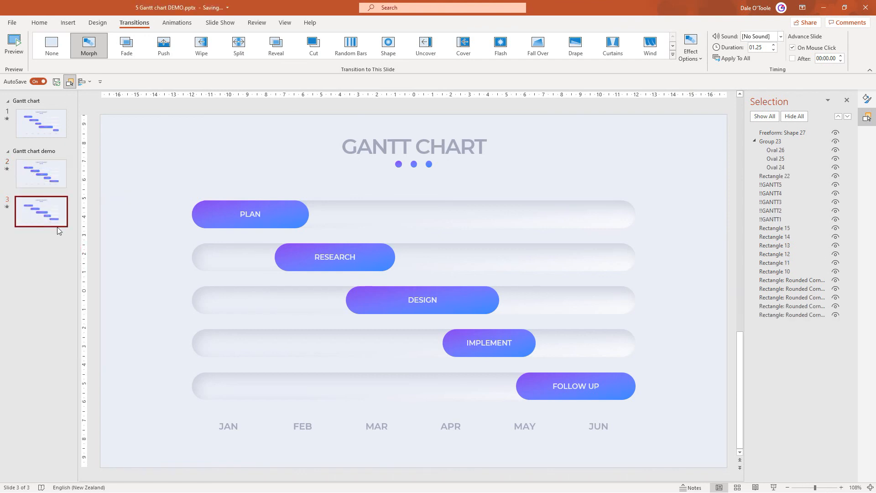
{"action": "left_click", "coordinate": [41, 173]}
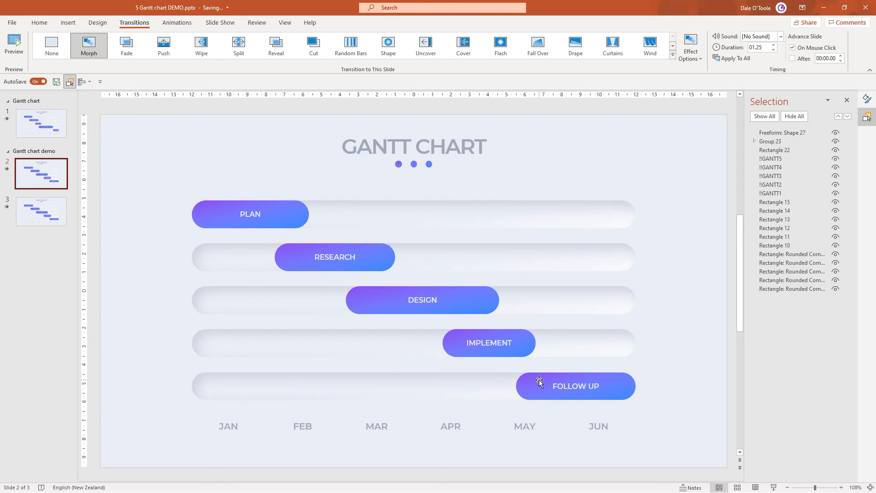
{"action": "double_click", "coordinate": [576, 386]}
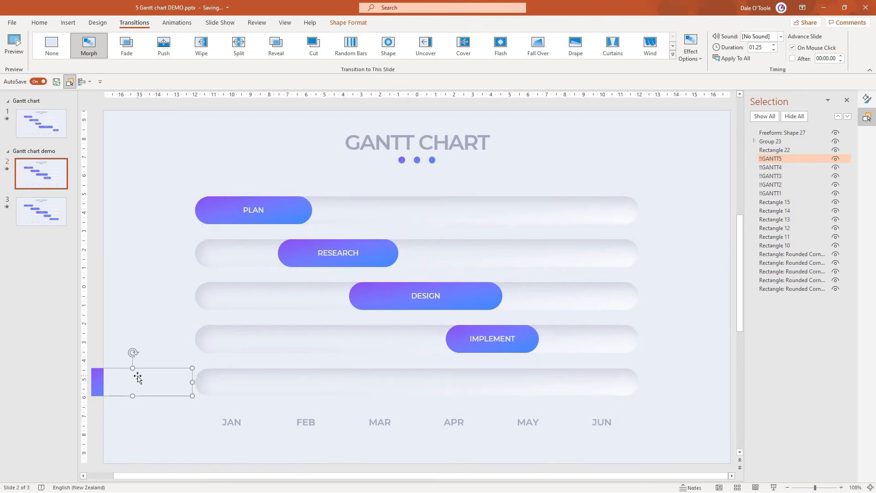
{"action": "left_click", "coordinate": [41, 212]}
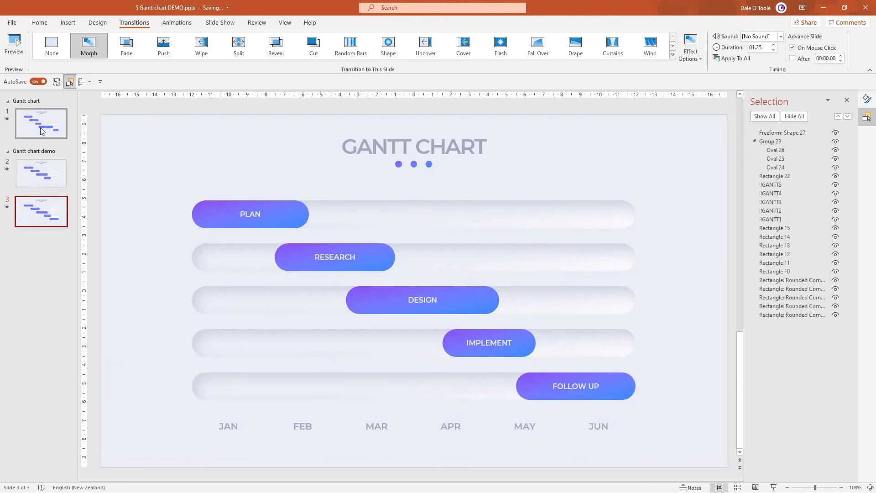
{"action": "left_click", "coordinate": [14, 43]}
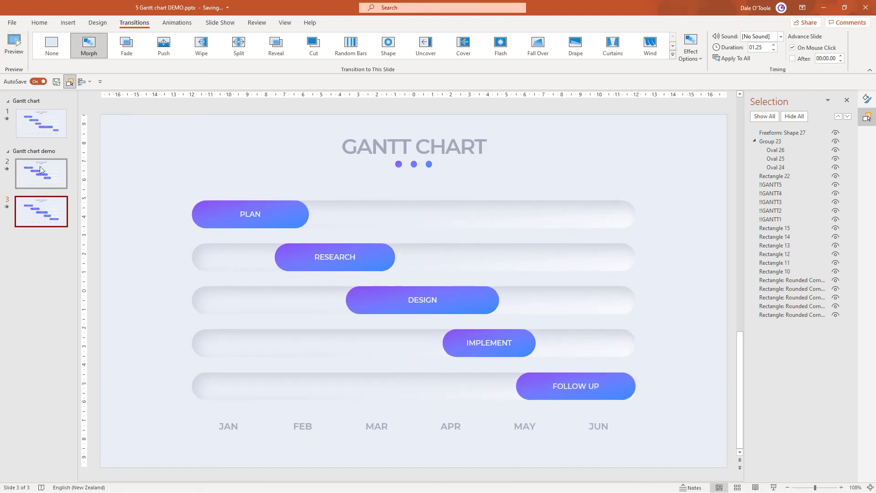
{"action": "left_click", "coordinate": [41, 173]}
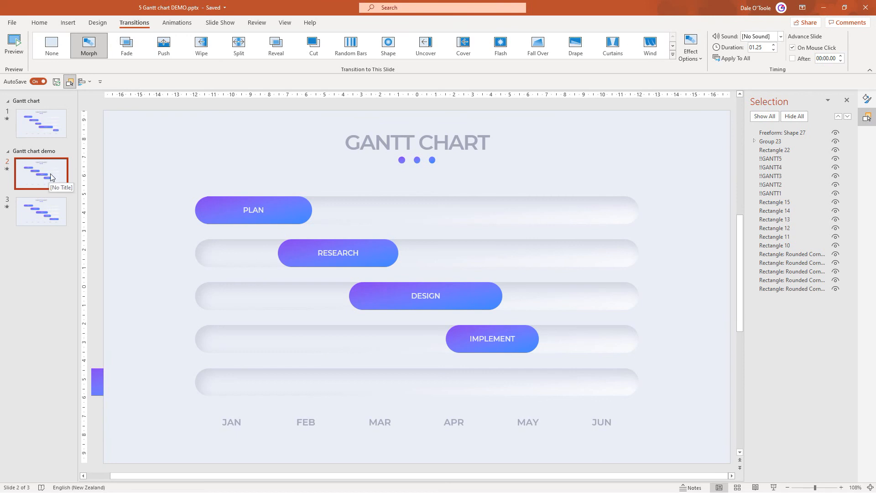
Step: Duplicate the slide and move slide 2's IMPLEMENT bar off the left edge
{"action": "key", "text": "Ctrl+D"}
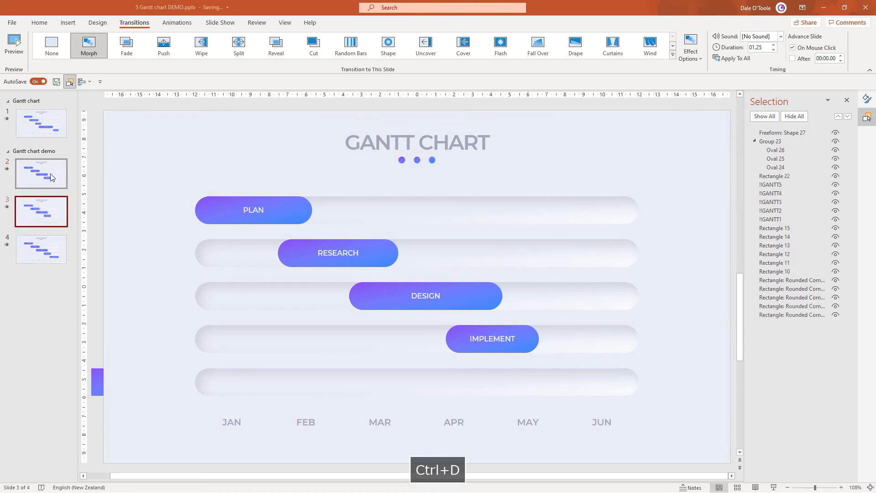
{"action": "left_click", "coordinate": [41, 173]}
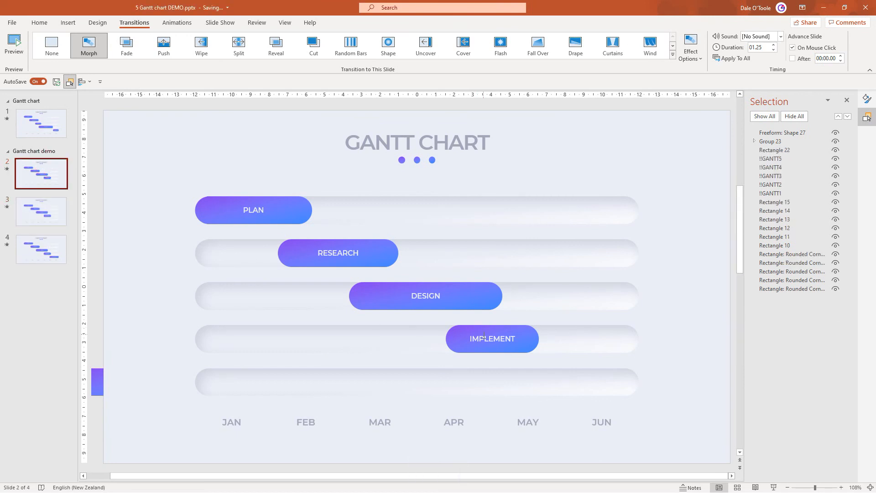
{"action": "left_click", "coordinate": [492, 339]}
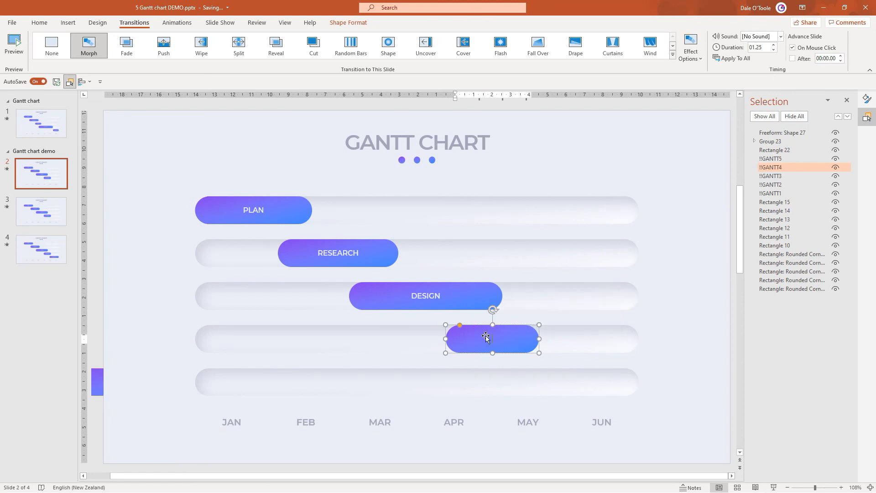
{"action": "left_click_drag", "start_coordinate": [491, 337], "coordinate": [440, 336]}
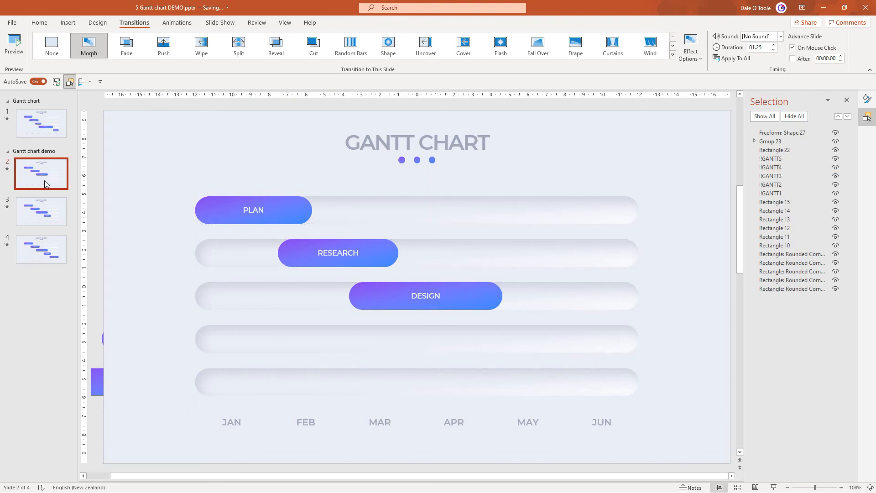
Step: Add two more duplicates of the second slide
{"action": "key", "text": "Ctrl+D"}
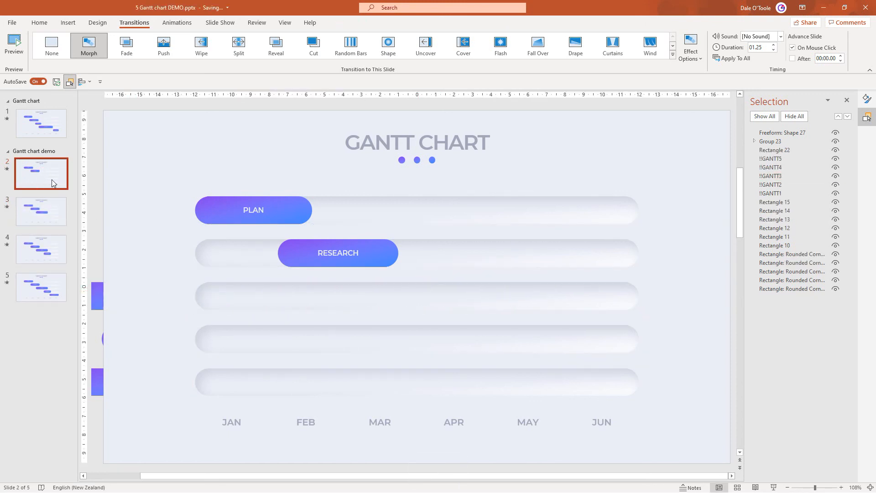
{"action": "right_click", "coordinate": [41, 173]}
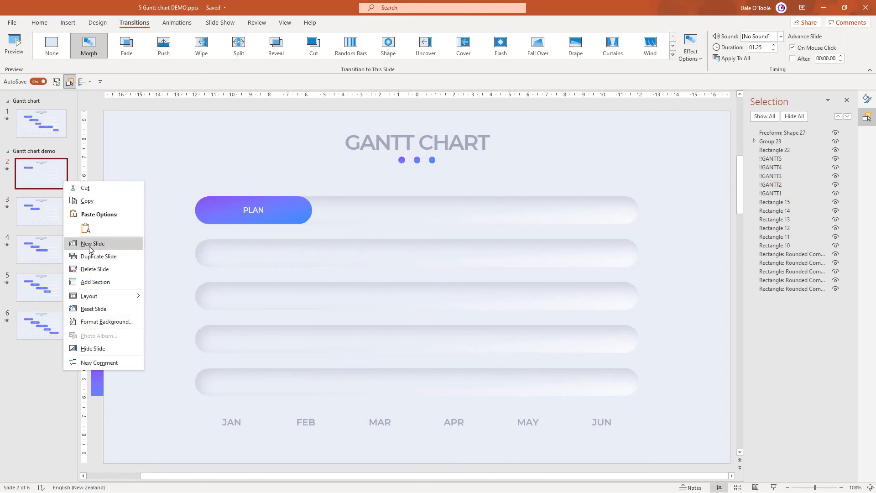
{"action": "left_click", "coordinate": [93, 244]}
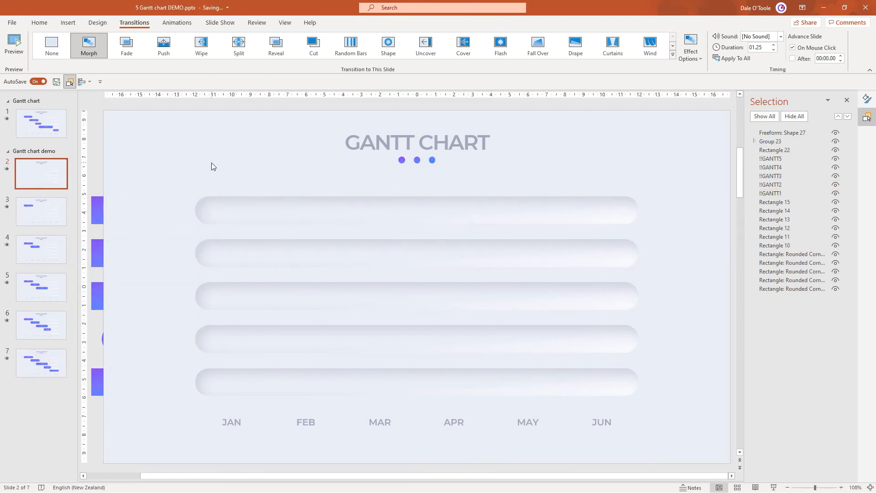